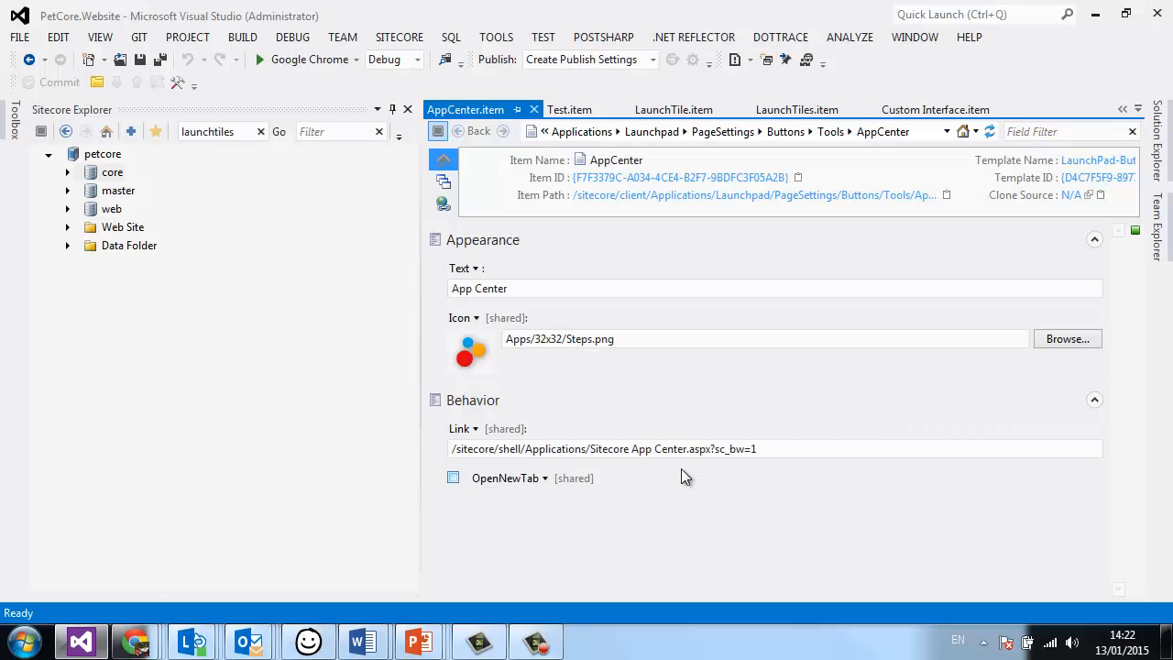
{"action": "mouse_move", "coordinate": [99, 180]}
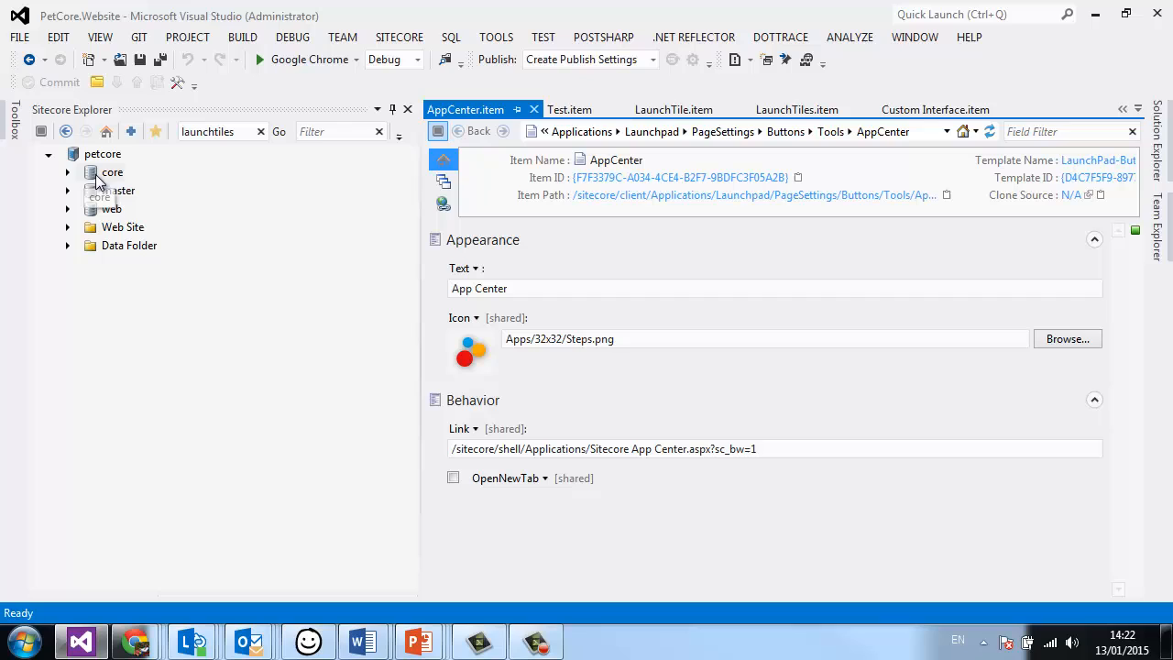
{"action": "mouse_move", "coordinate": [71, 182]}
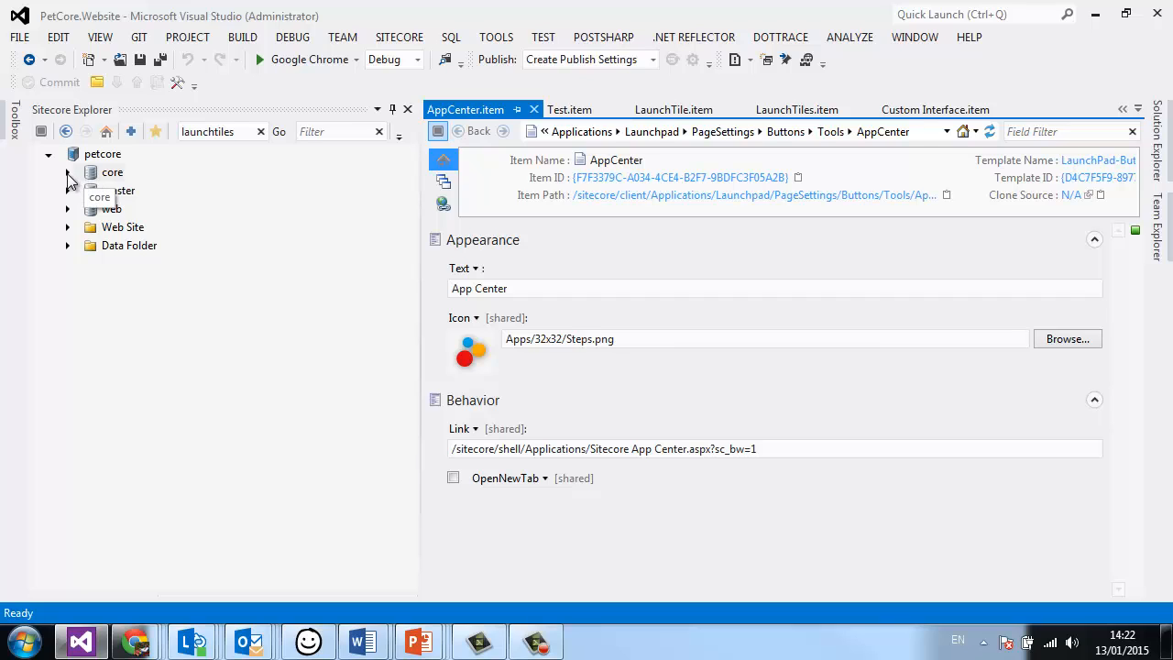
Expand core > sitecore down to the Launchpad application's Buttons folder.
{"action": "left_click", "coordinate": [66, 172]}
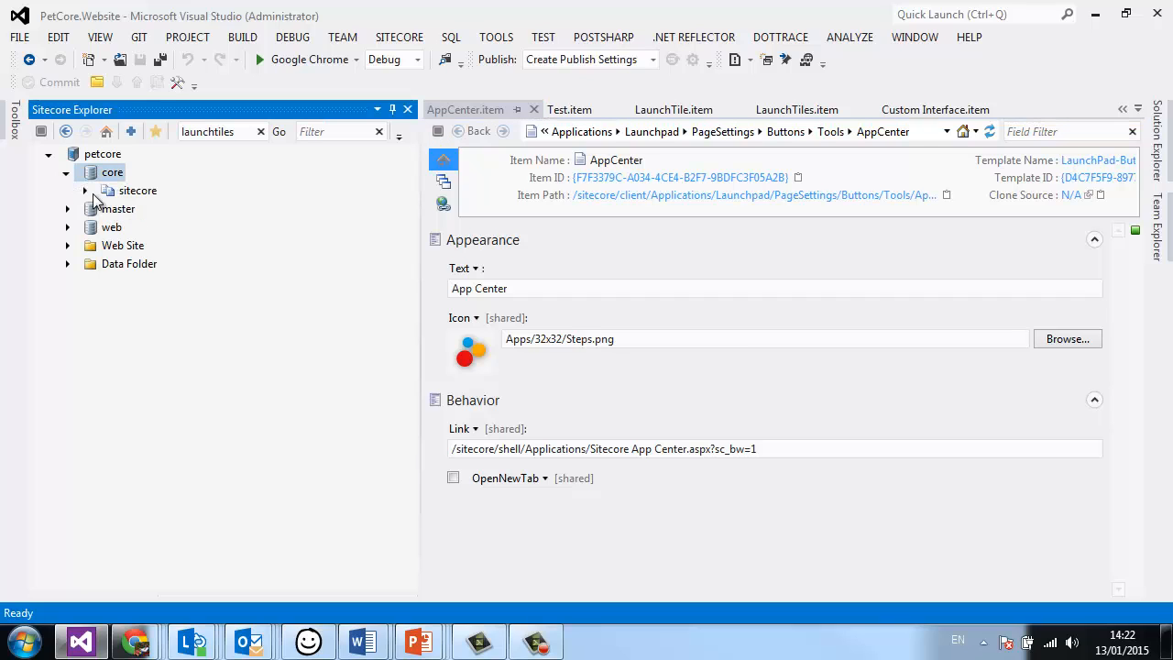
{"action": "left_click", "coordinate": [84, 188]}
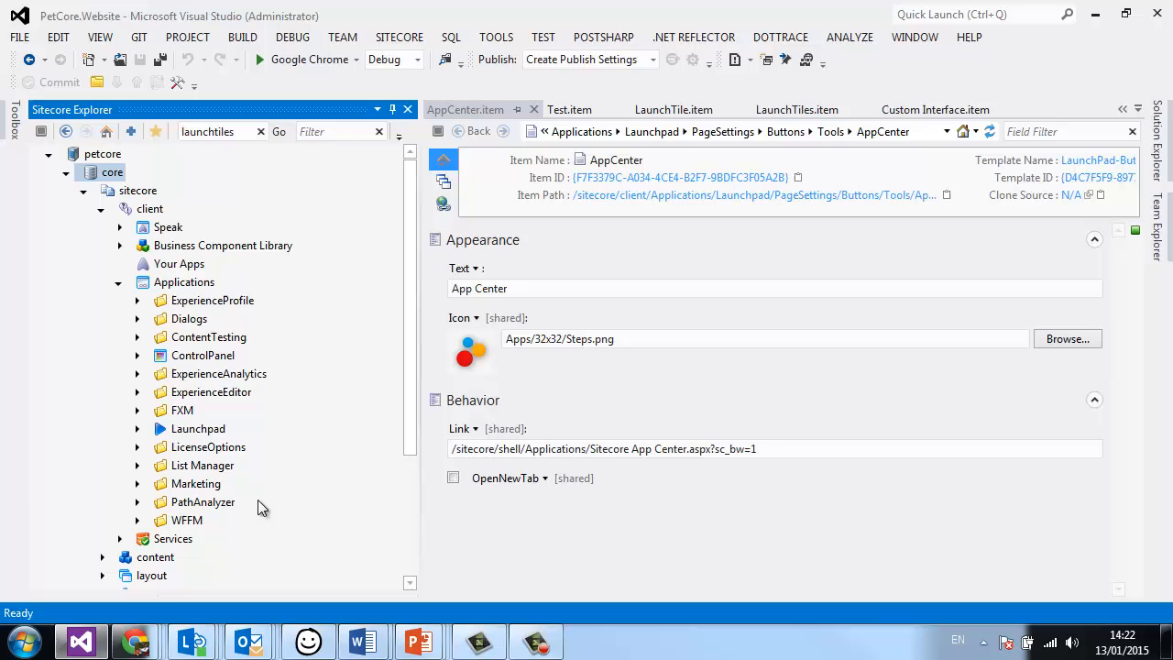
{"action": "left_click", "coordinate": [137, 428]}
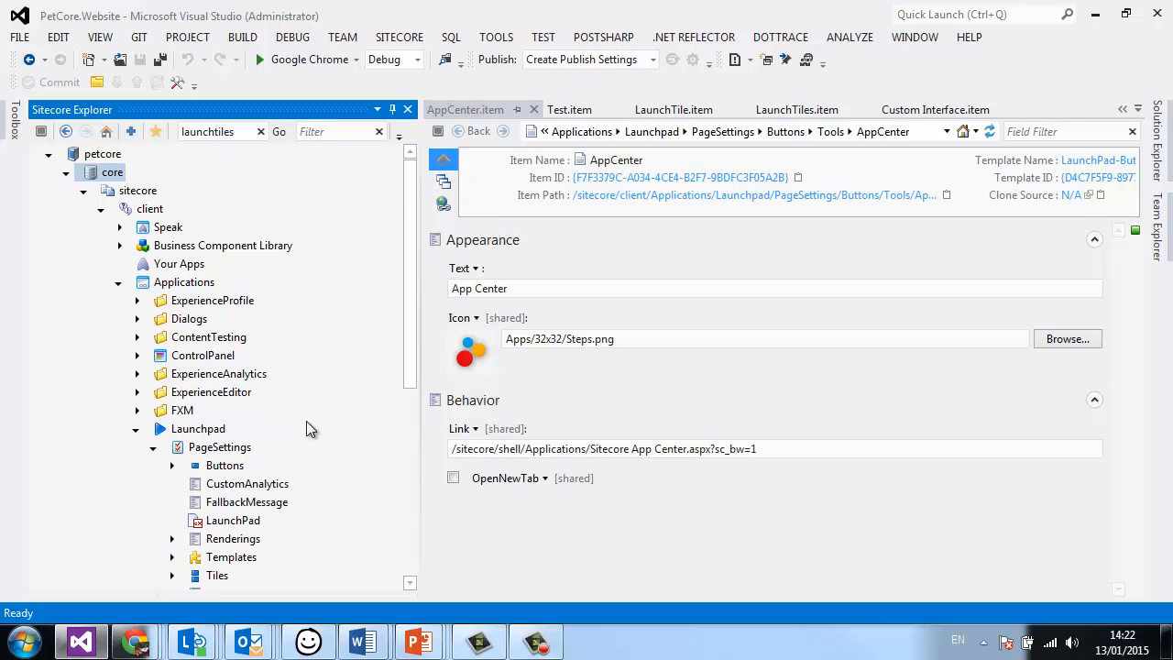
{"action": "scroll", "scroll_direction": "down", "scroll_amount": 3}
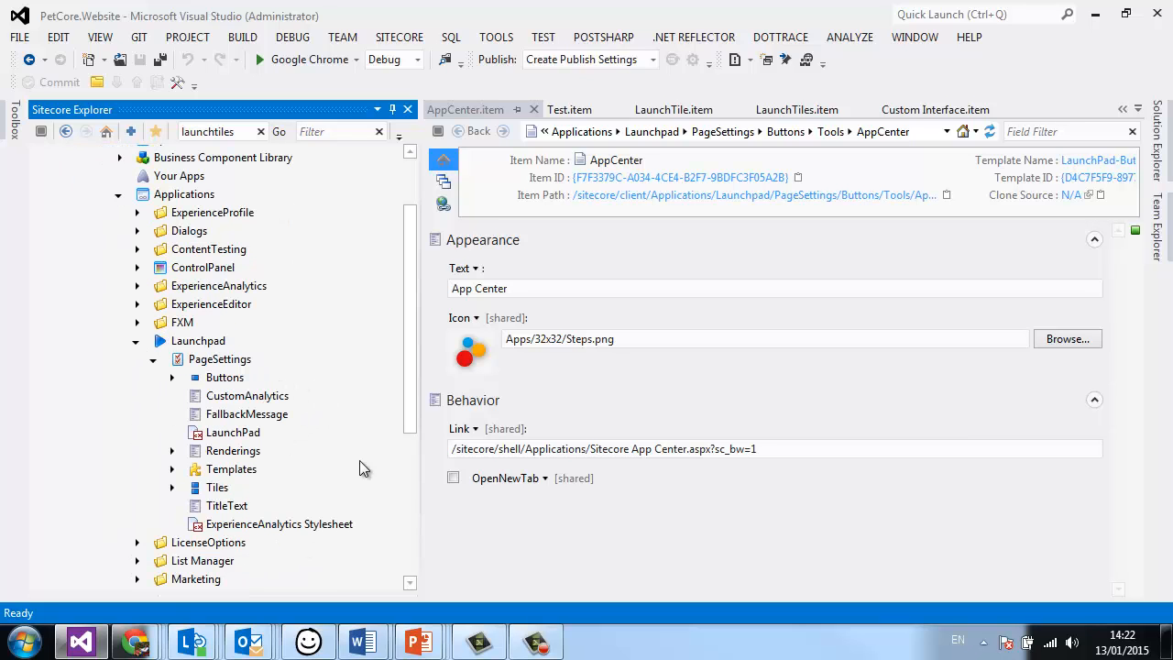
{"action": "mouse_move", "coordinate": [286, 530]}
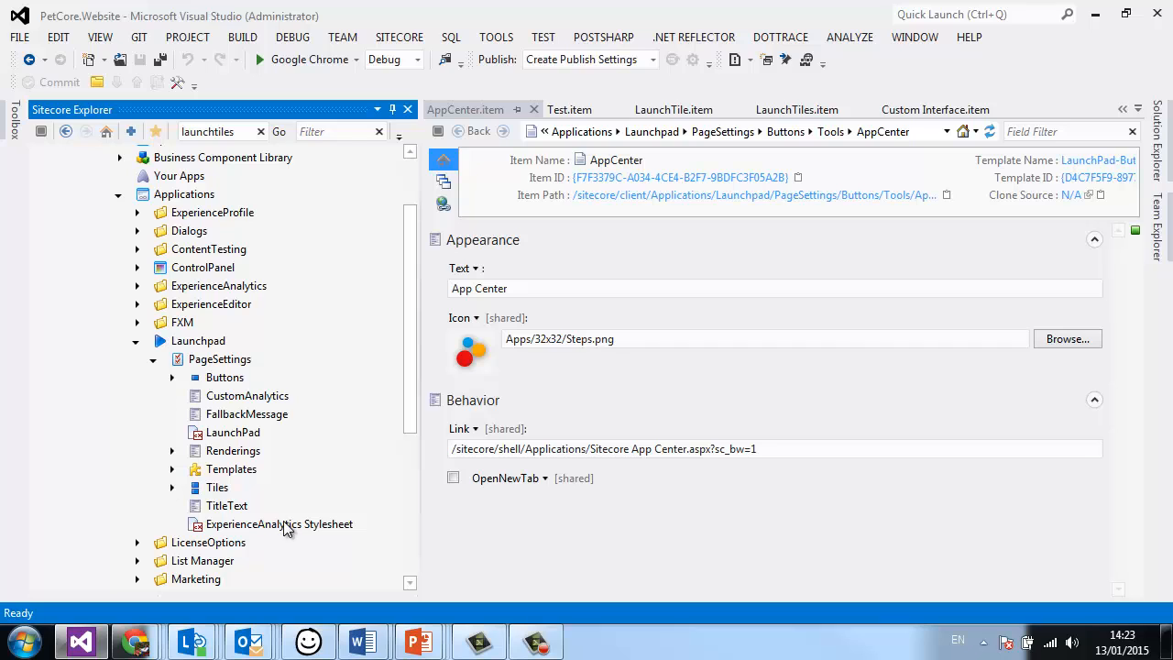
{"action": "left_click", "coordinate": [172, 377]}
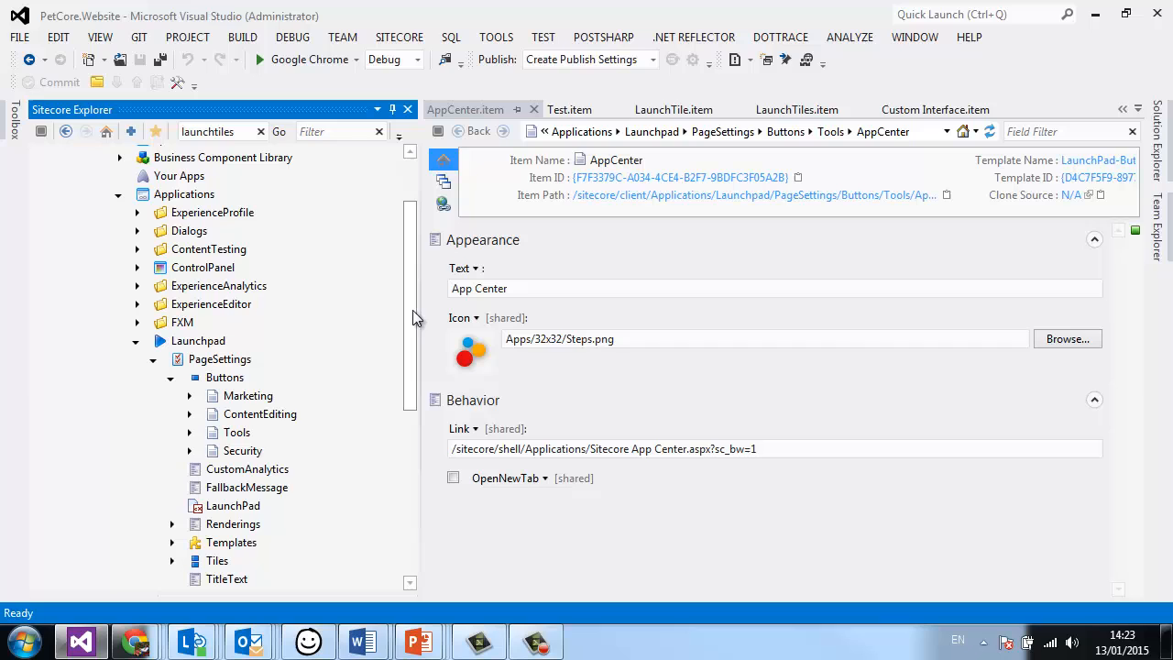
Peek into the Marketing group, then expand the Tools buttons group instead.
{"action": "scroll", "scroll_direction": "down", "scroll_amount": 3}
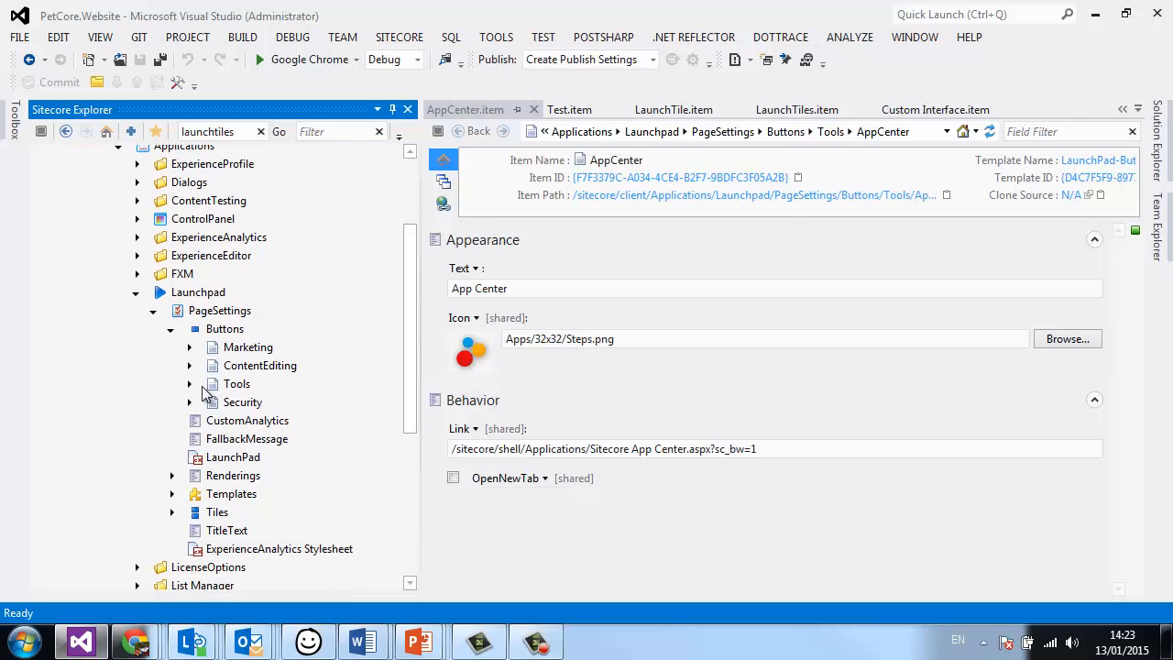
{"action": "left_click", "coordinate": [190, 346]}
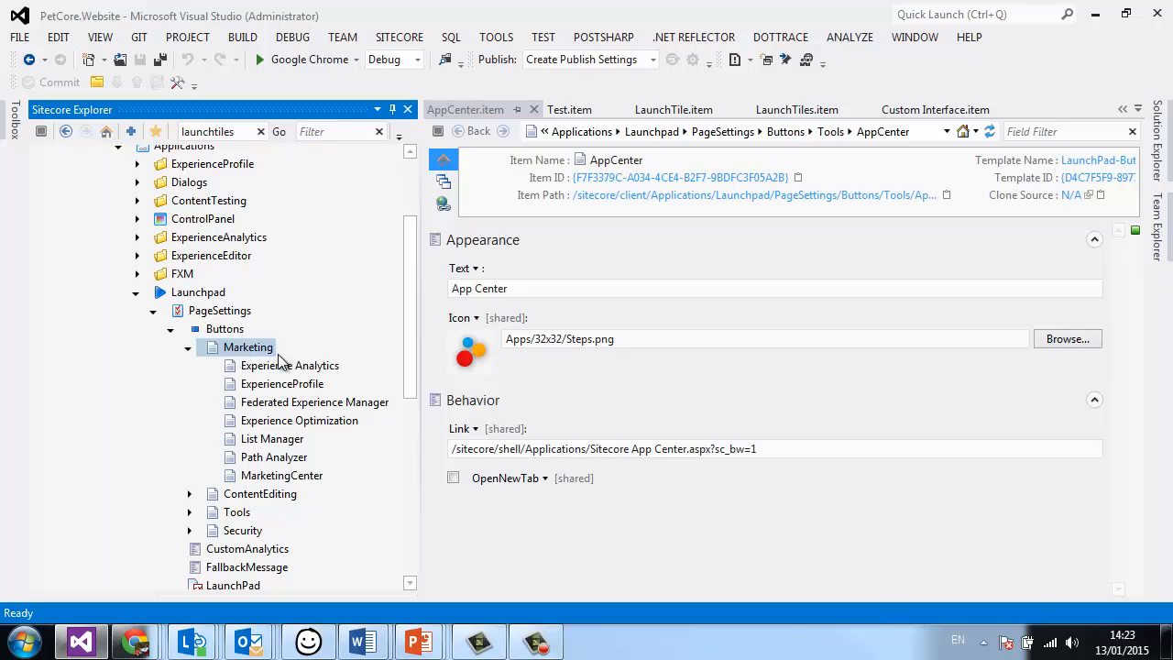
{"action": "left_click", "coordinate": [290, 364]}
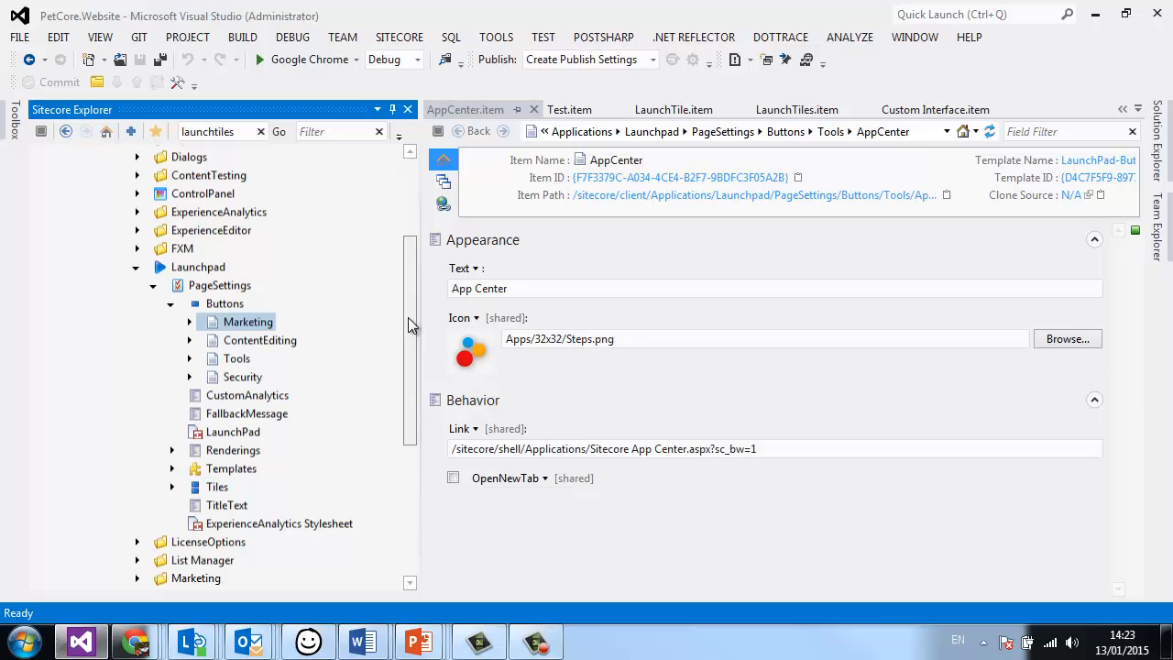
{"action": "mouse_move", "coordinate": [242, 377]}
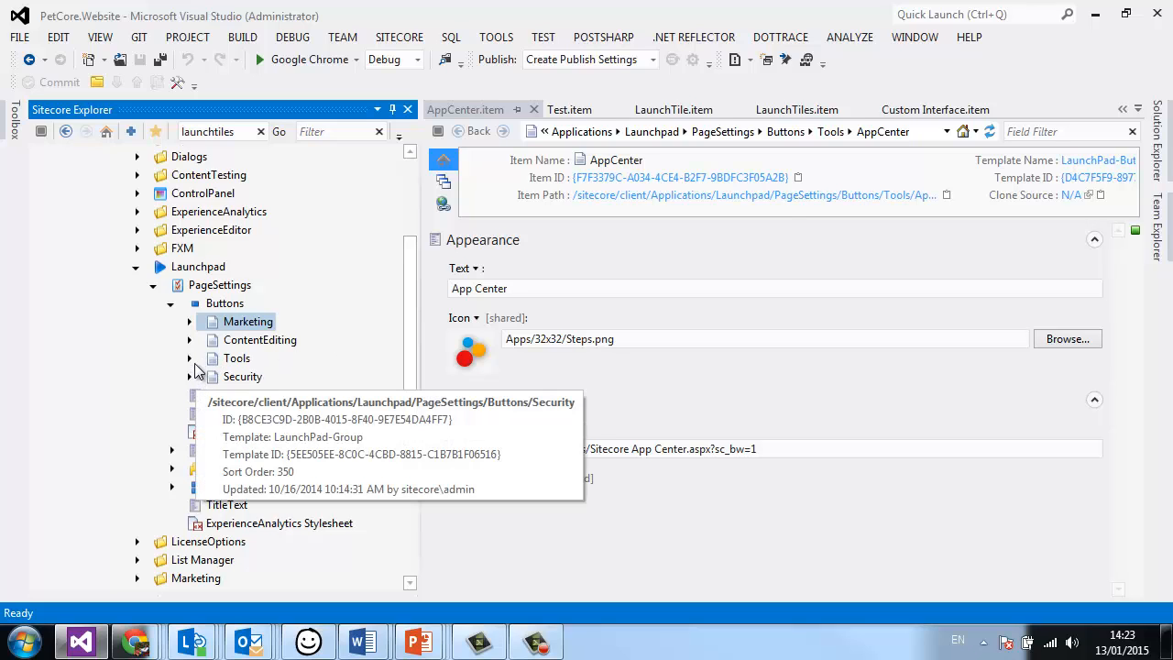
{"action": "left_click", "coordinate": [187, 357]}
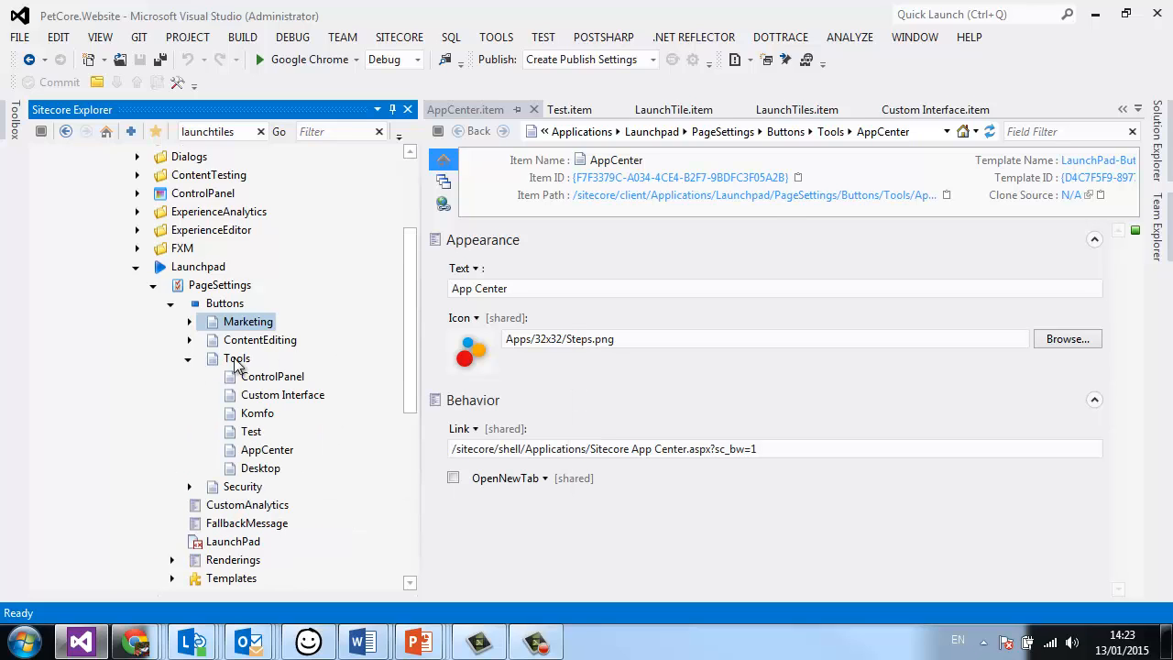
Add a LaunchPad-Button item named 'Martinas App' under Tools and open it.
{"action": "right_click", "coordinate": [235, 358]}
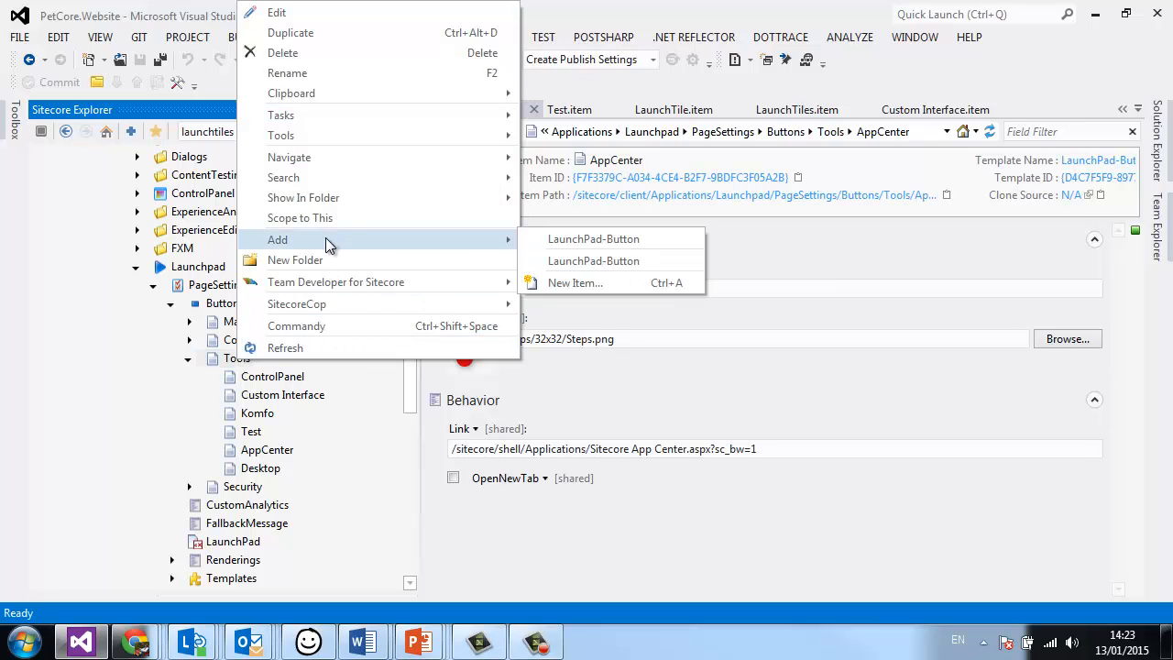
{"action": "mouse_move", "coordinate": [594, 238]}
{"action": "type", "text": "Ma"}
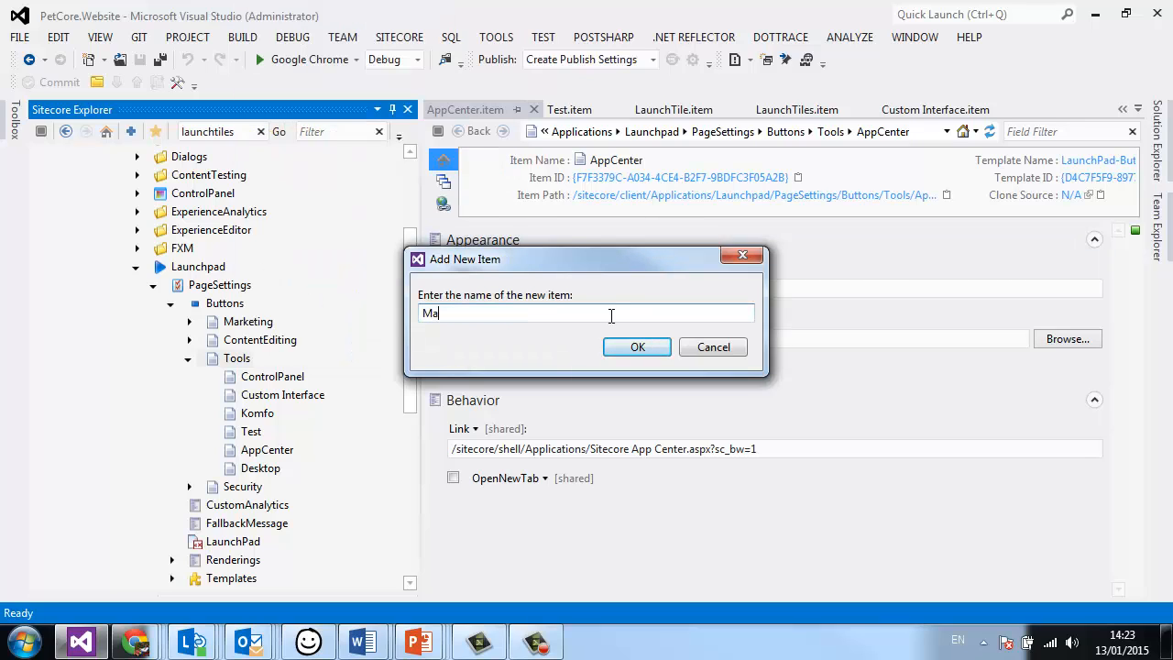
{"action": "type", "text": "rtinas App"}
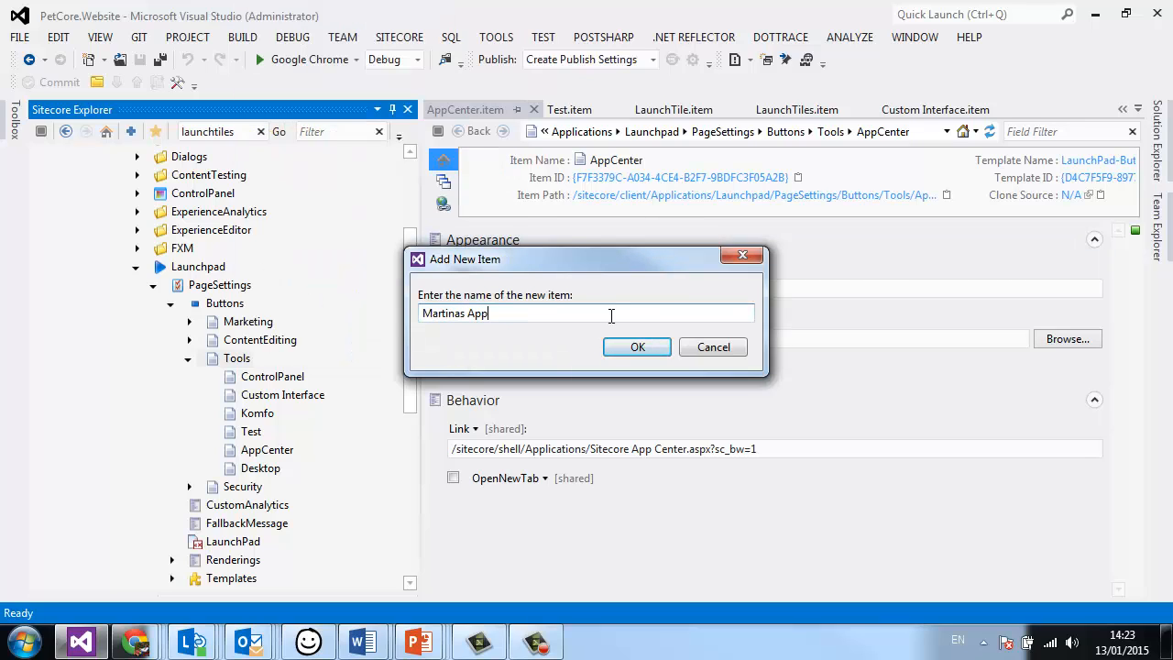
{"action": "left_click", "coordinate": [638, 346]}
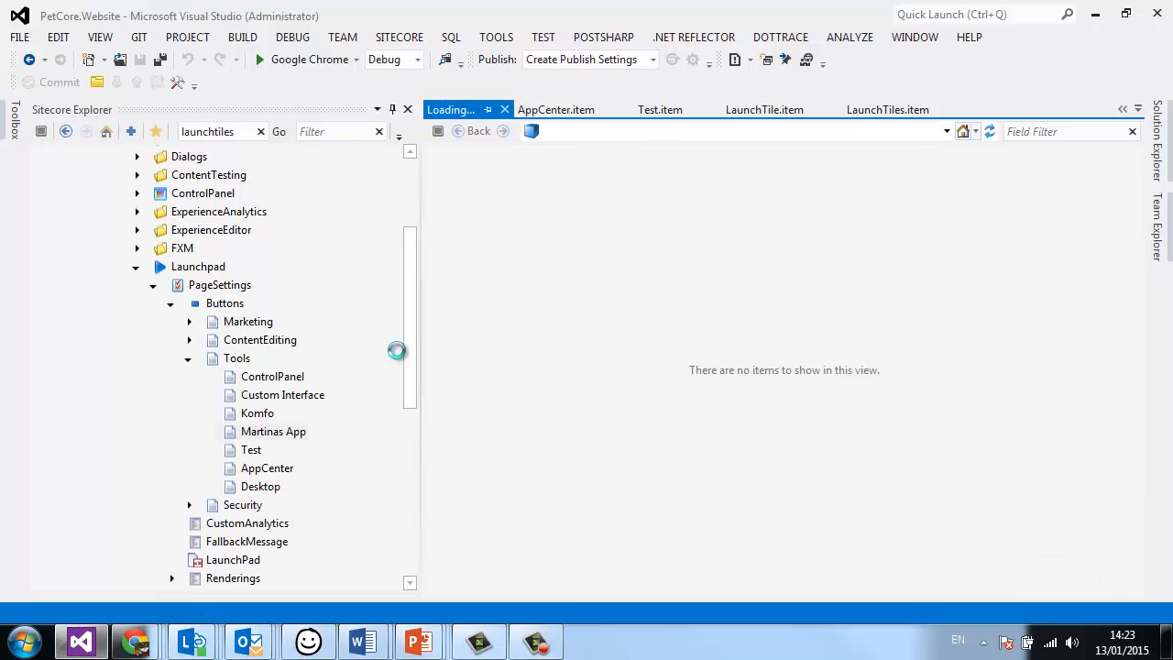
{"action": "left_click", "coordinate": [273, 432]}
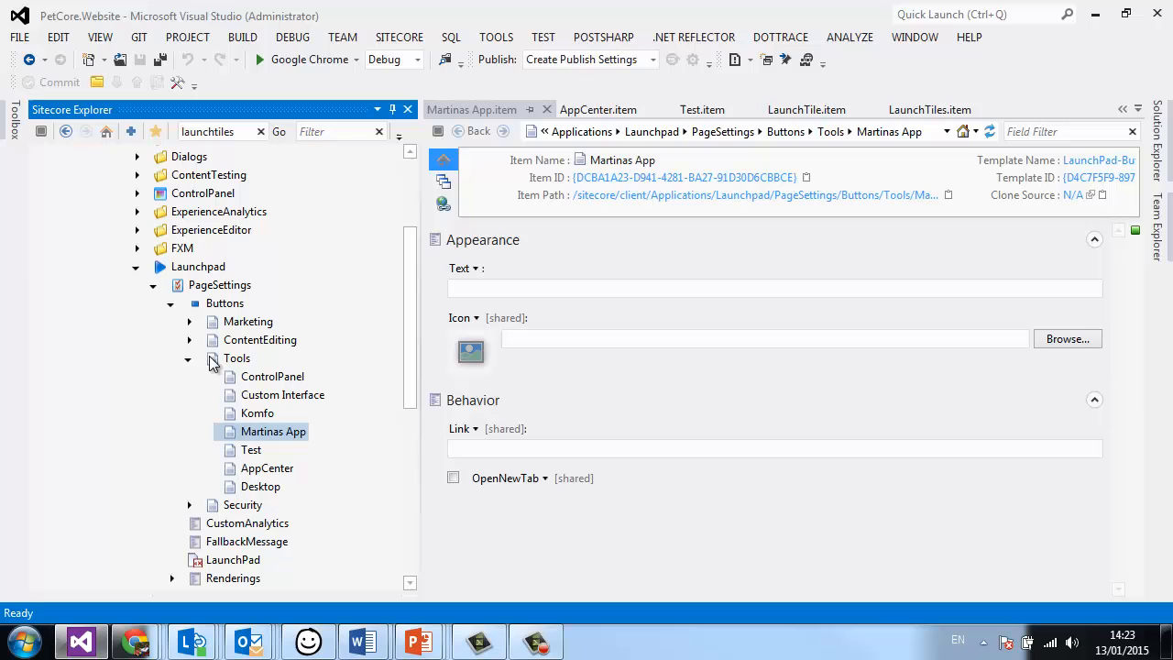
{"action": "mouse_move", "coordinate": [235, 370]}
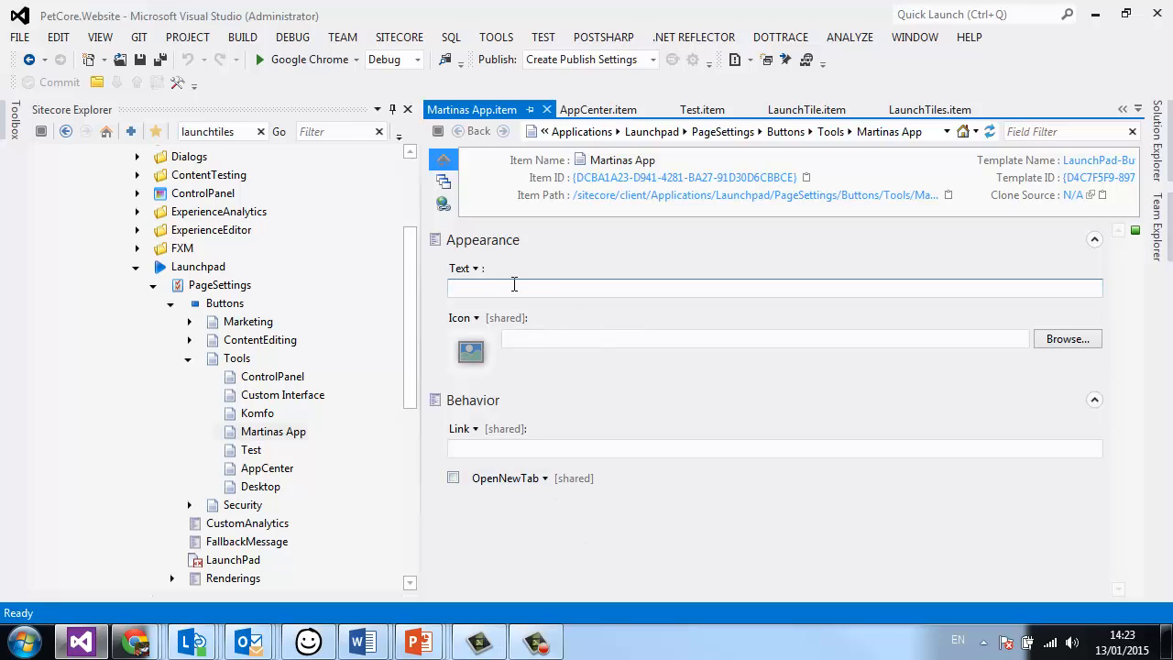
Enter 'Martina's App' in the button's Text field.
{"action": "type", "text": "Martina's"}
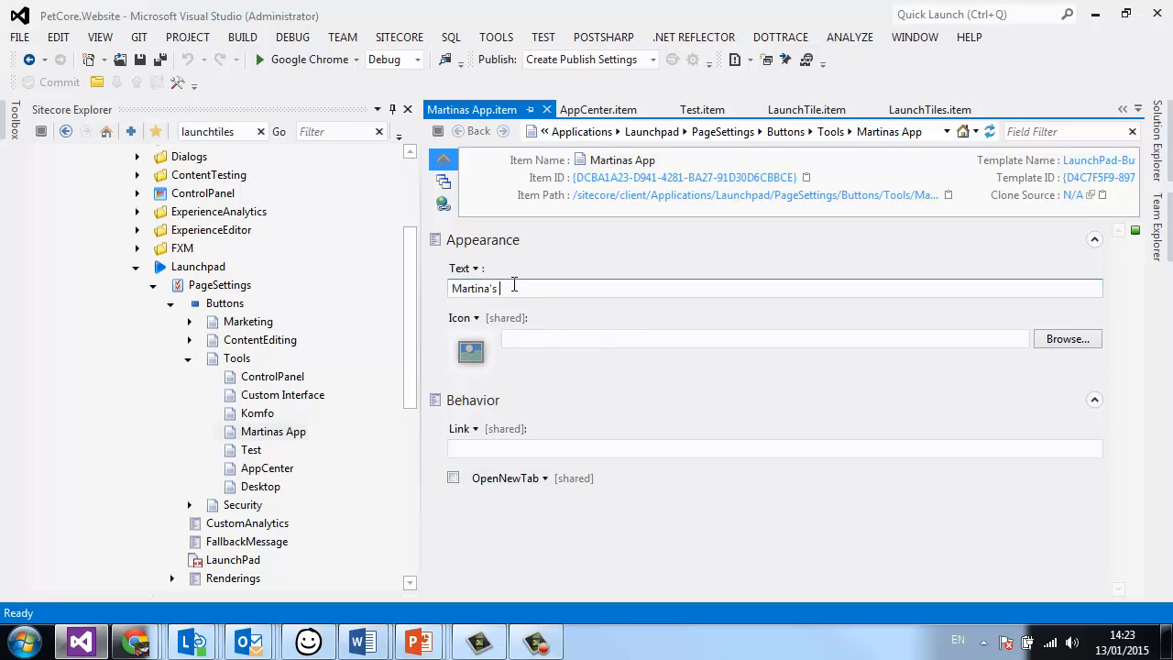
{"action": "type", "text": "App"}
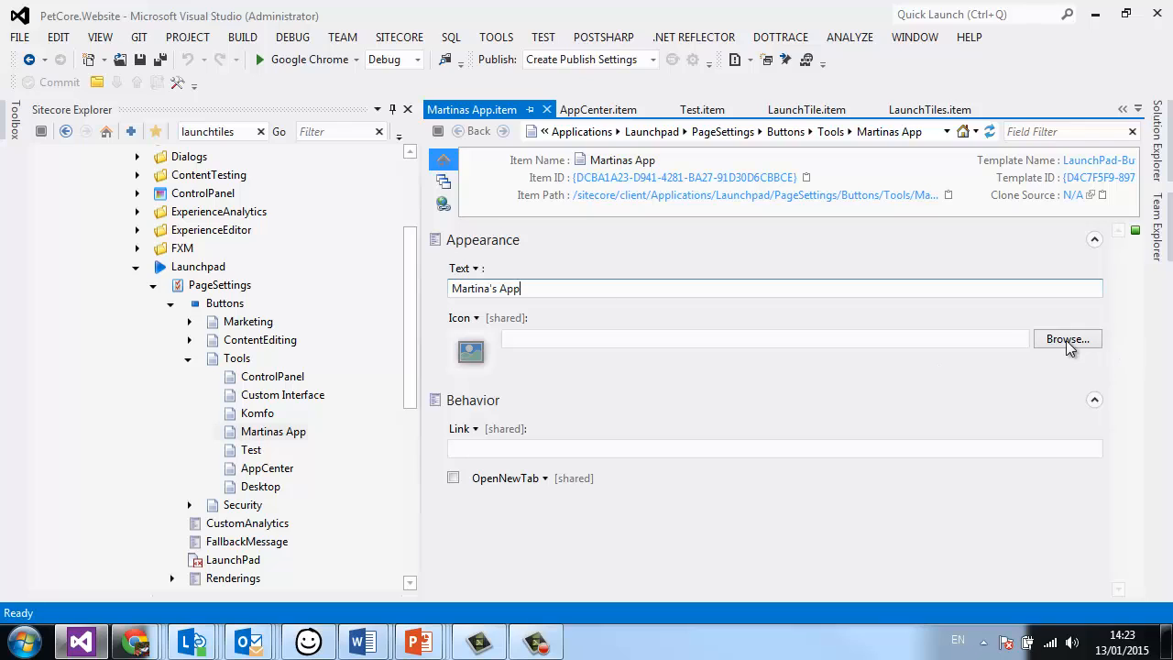
Choose the globe icon Office/32x32/globe.png for the button.
{"action": "left_click", "coordinate": [1066, 339]}
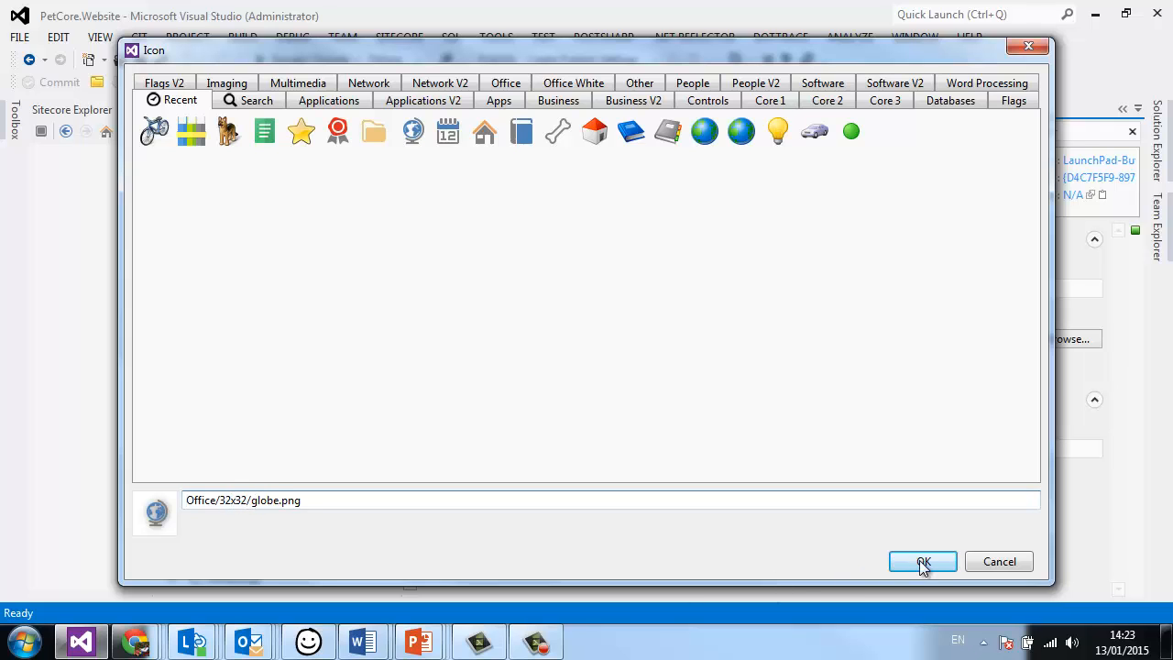
{"action": "left_click", "coordinate": [922, 561]}
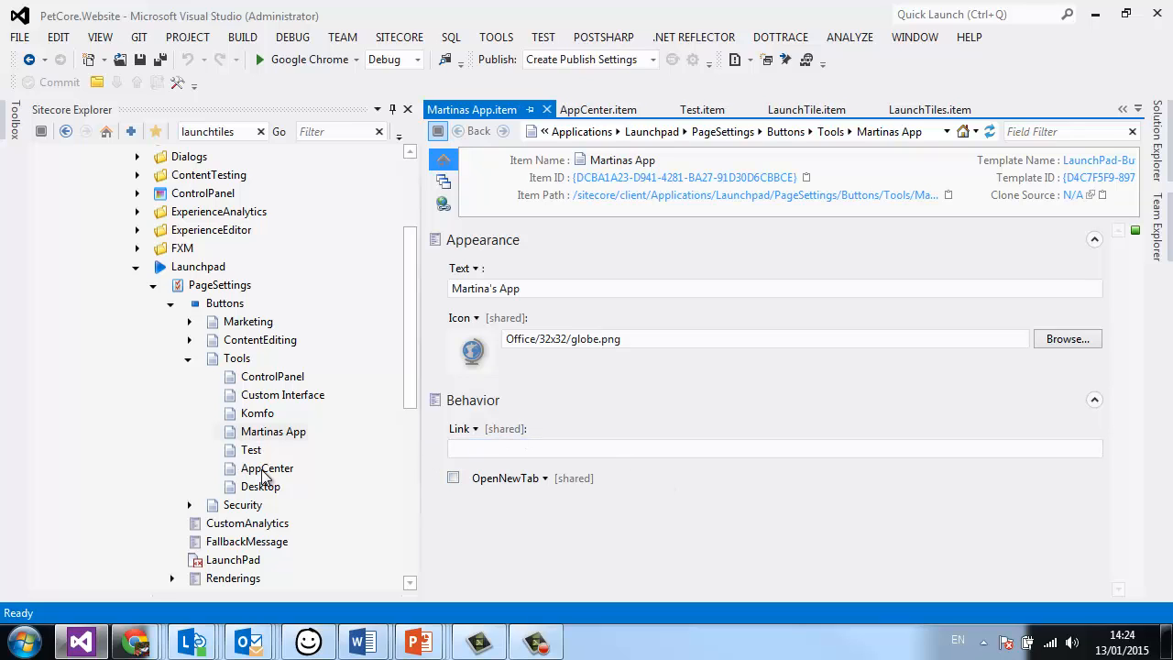
Copy AppCenter's App Center URL into the Martinas App button's Link field.
{"action": "left_click", "coordinate": [267, 469]}
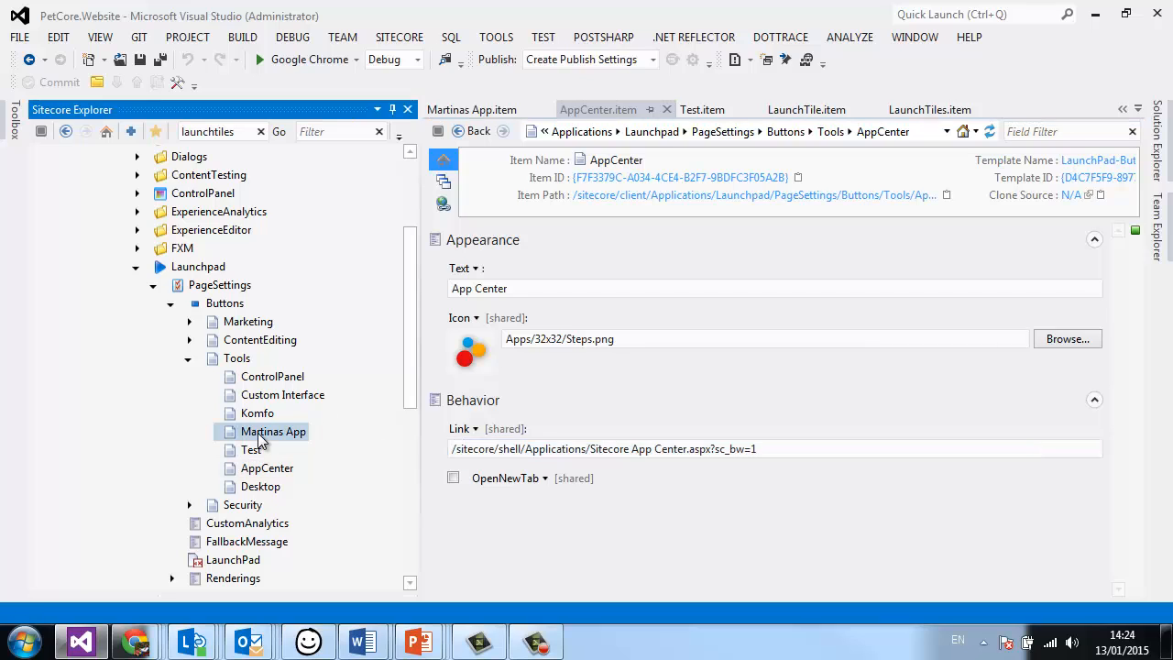
{"action": "left_click", "coordinate": [271, 431]}
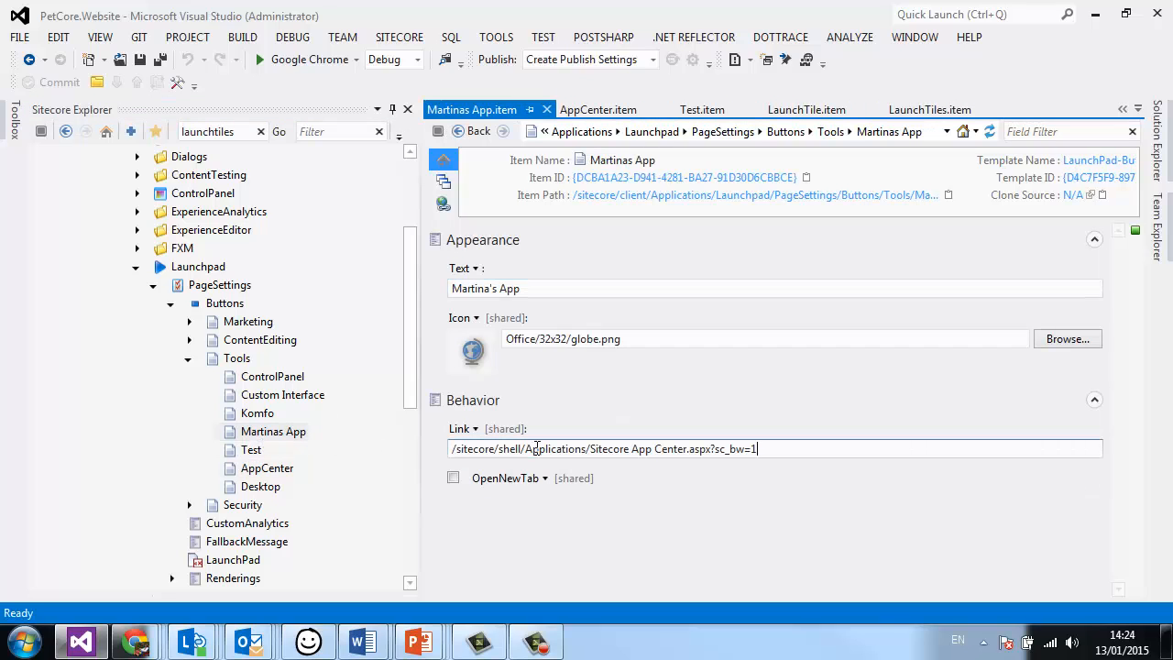
{"action": "mouse_move", "coordinate": [425, 509]}
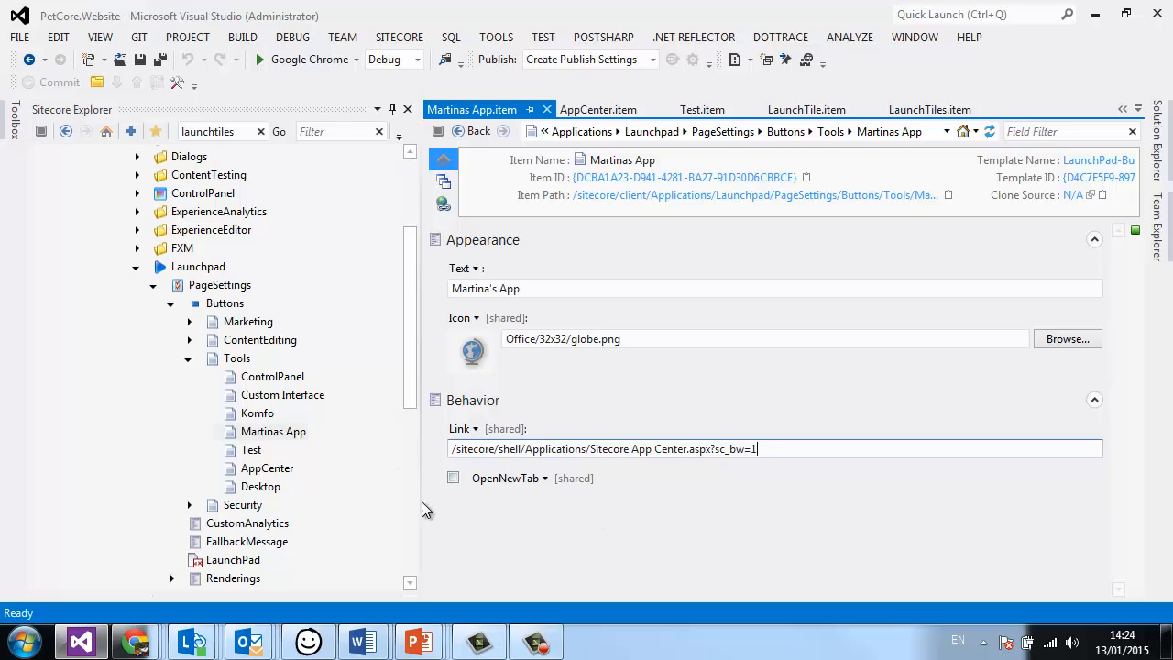
{"action": "mouse_move", "coordinate": [601, 520]}
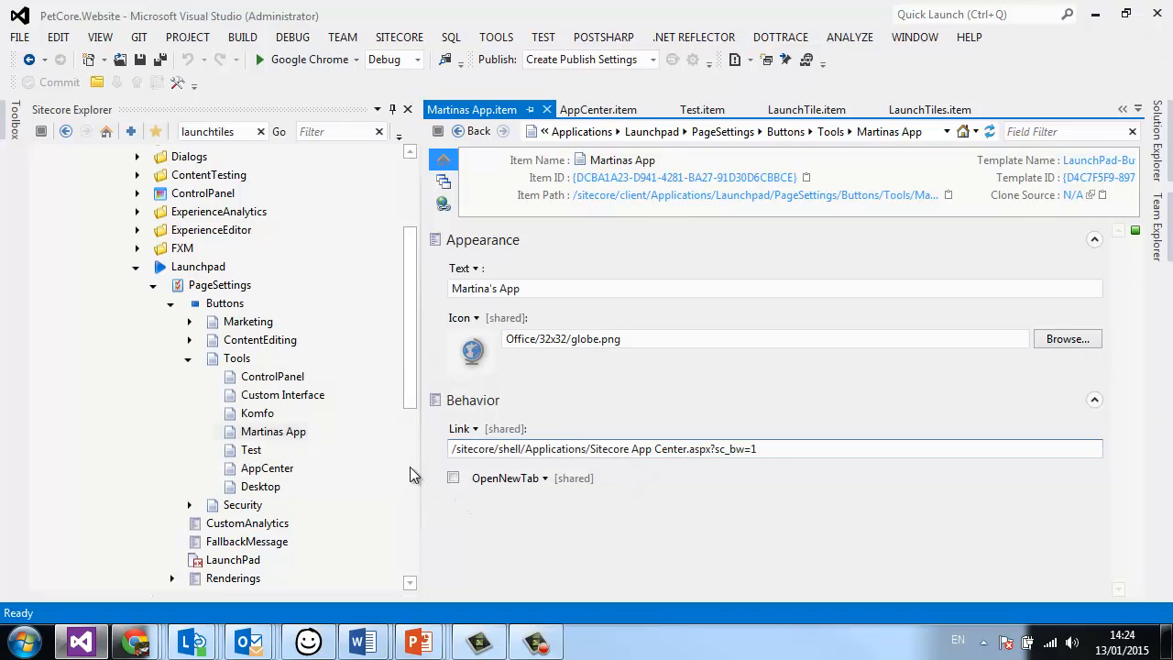
{"action": "left_click", "coordinate": [273, 431]}
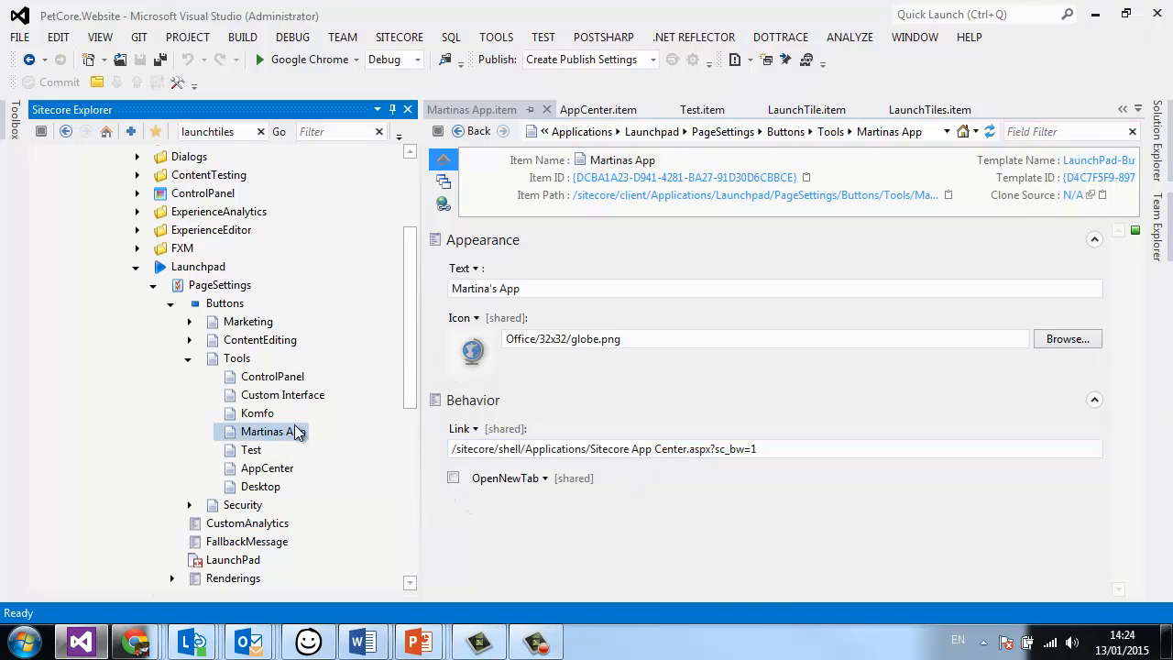
{"action": "mouse_move", "coordinate": [135, 639]}
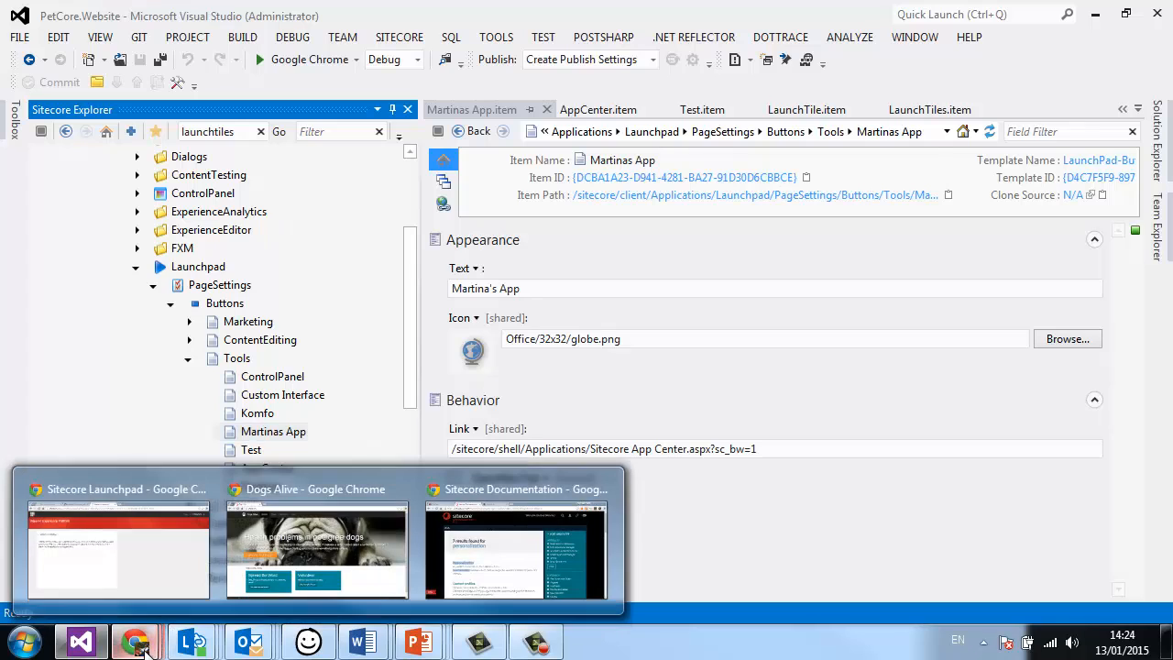
Reload the Launchpad in Chrome, confirm Martina's App appears, and launch Sitecore Desktop.
{"action": "left_click", "coordinate": [117, 550]}
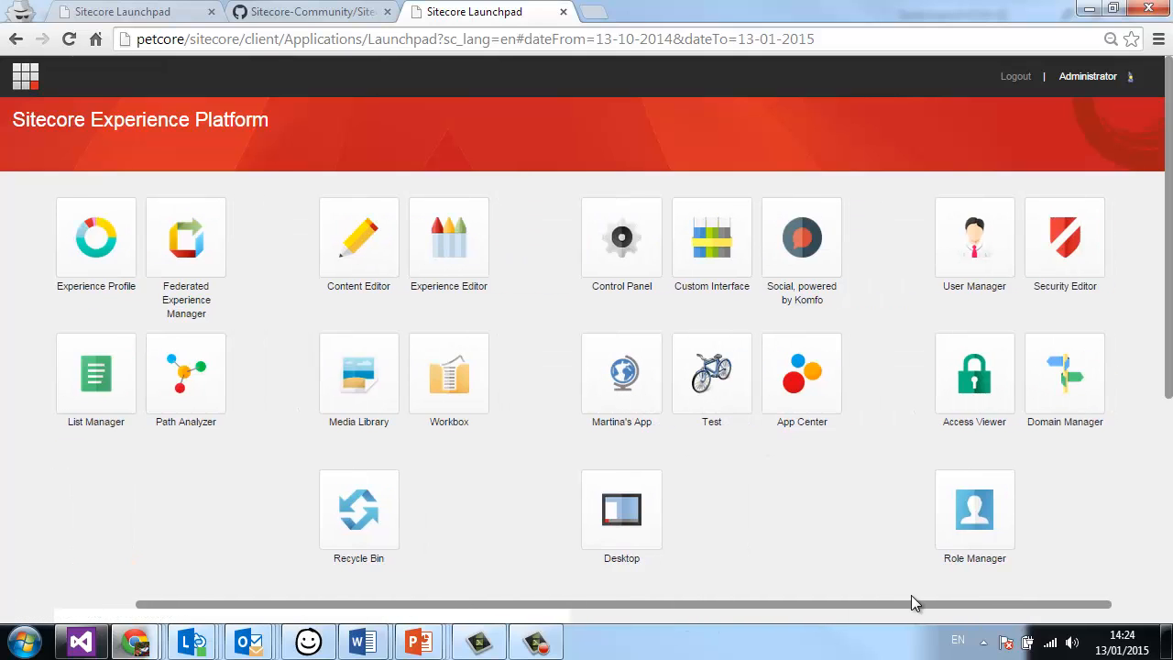
{"action": "mouse_move", "coordinate": [758, 517]}
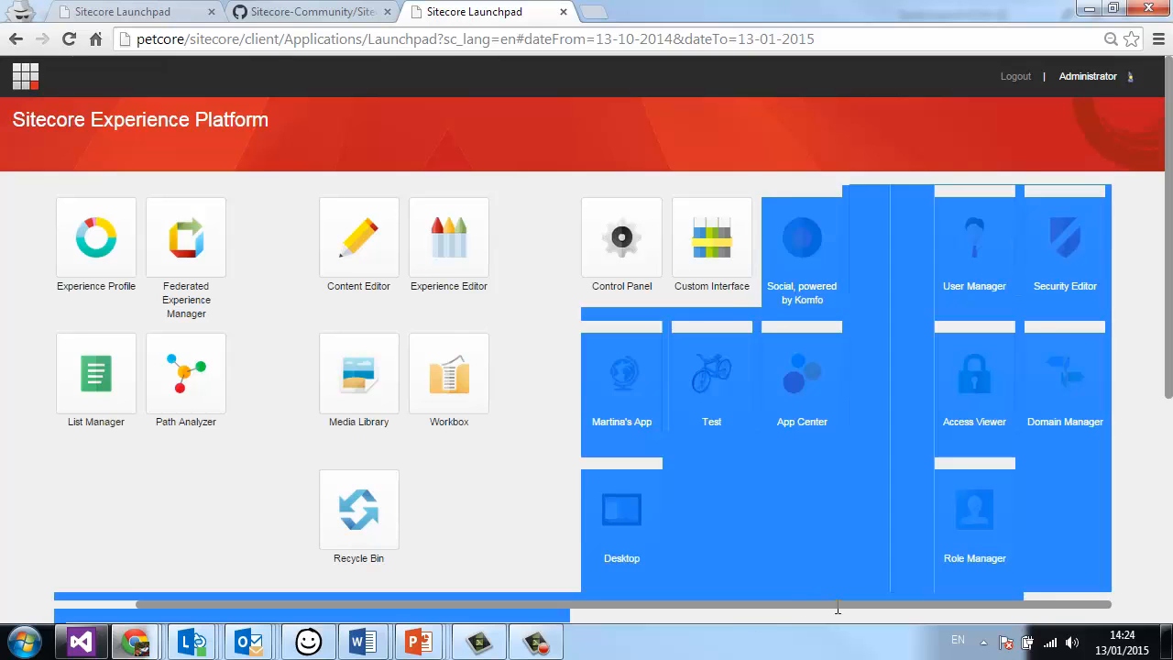
{"action": "scroll", "scroll_direction": "down", "scroll_amount": 3}
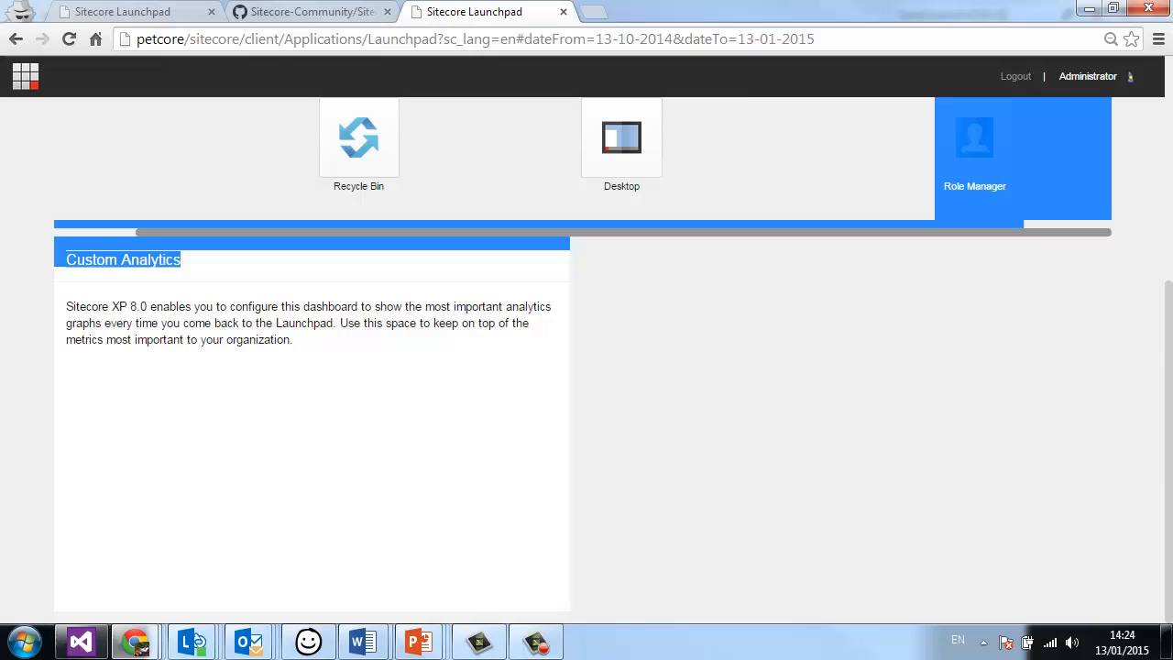
{"action": "scroll", "scroll_direction": "up", "scroll_amount": 3}
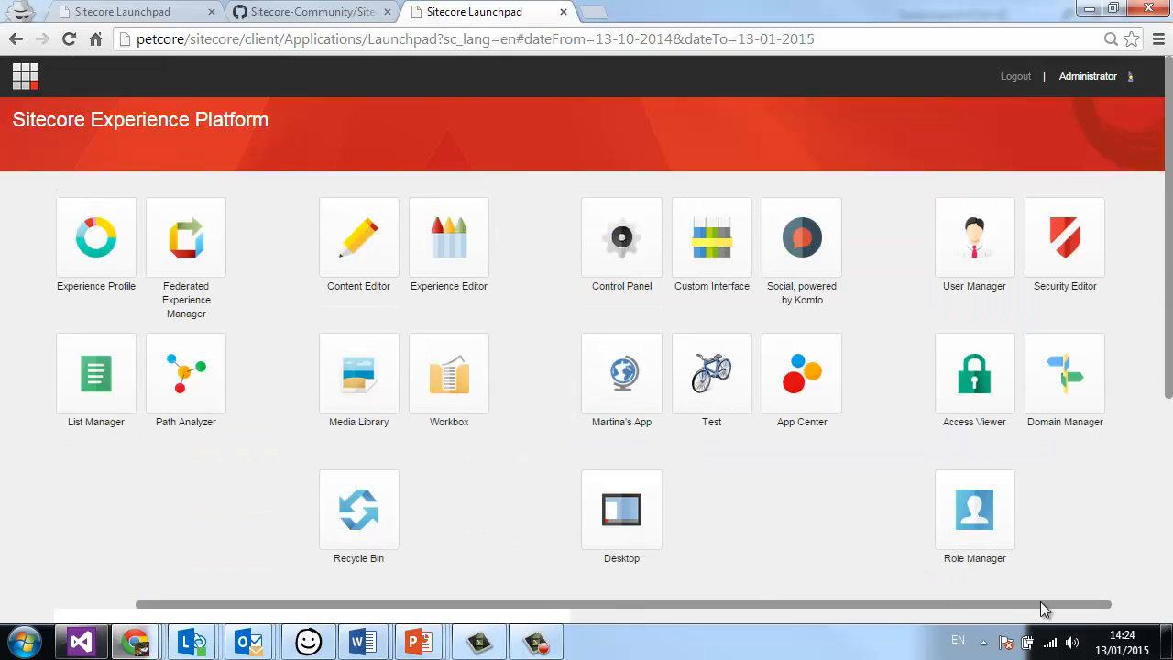
{"action": "scroll", "scroll_direction": "left", "scroll_amount": 3}
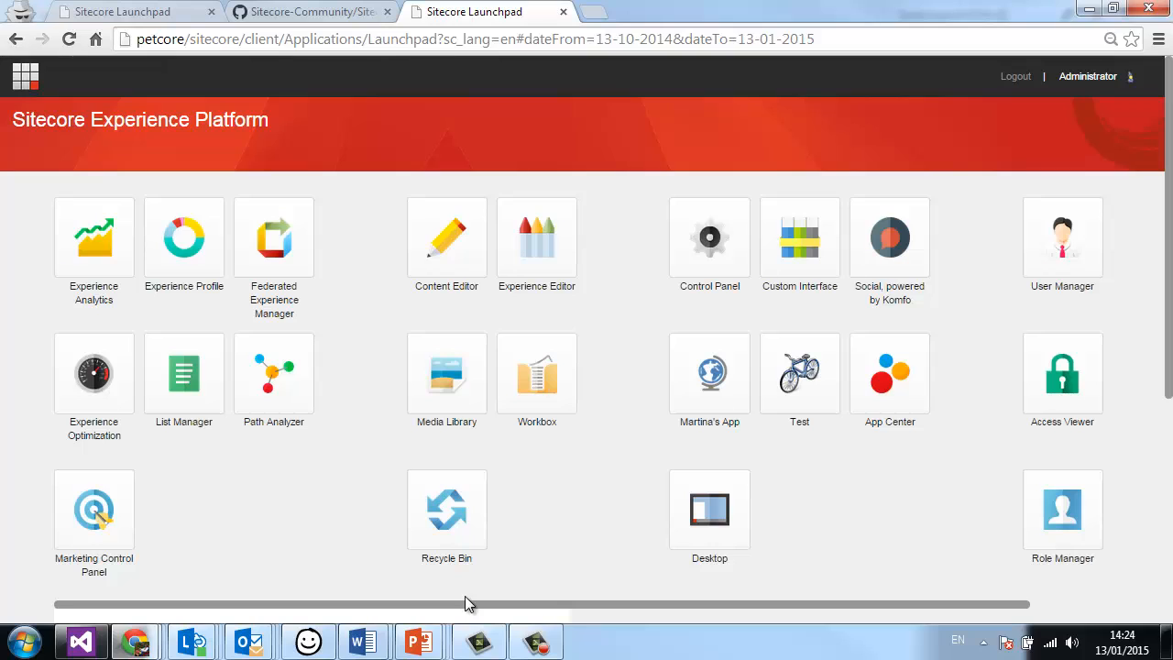
{"action": "mouse_move", "coordinate": [535, 579]}
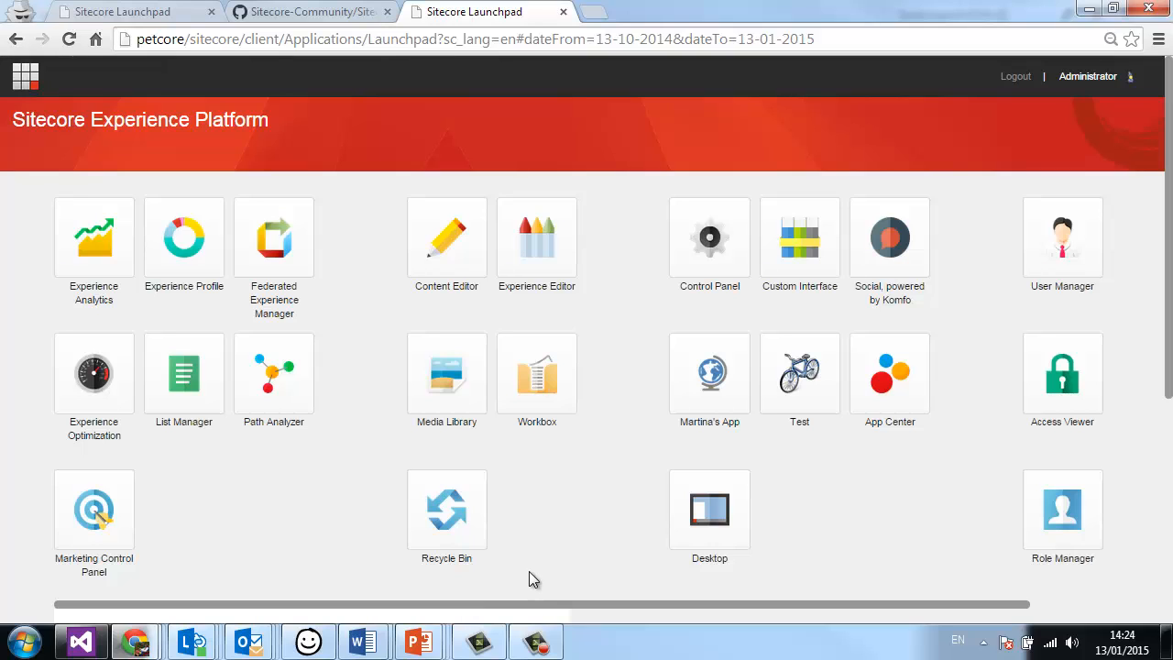
{"action": "mouse_move", "coordinate": [572, 242]}
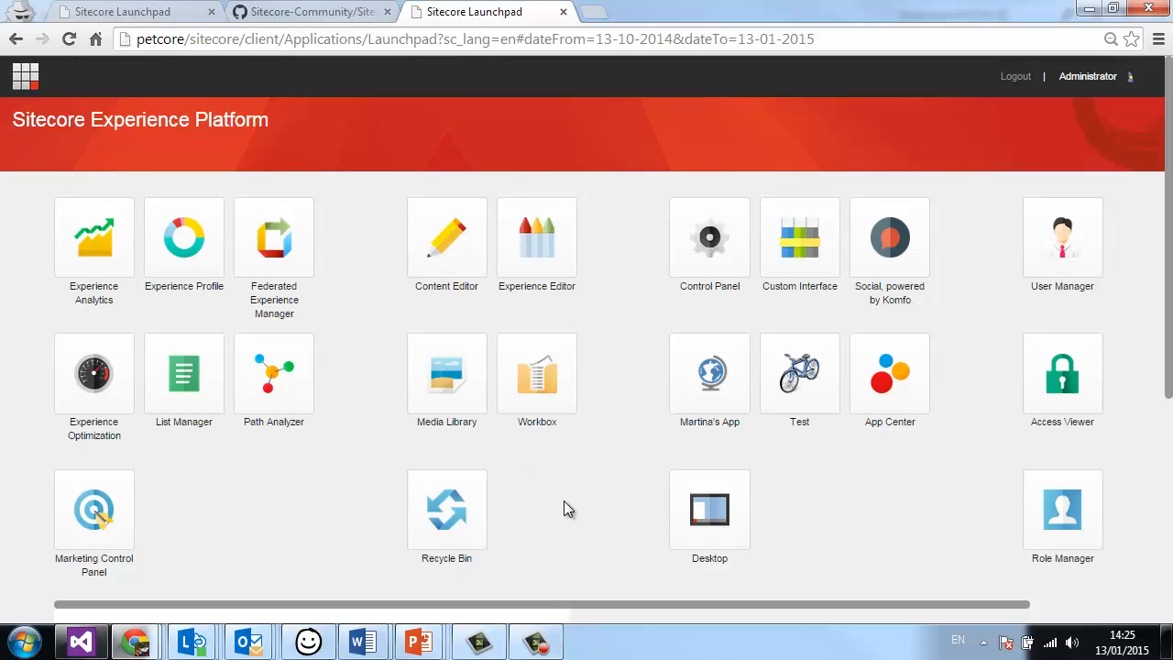
{"action": "left_click", "coordinate": [709, 509]}
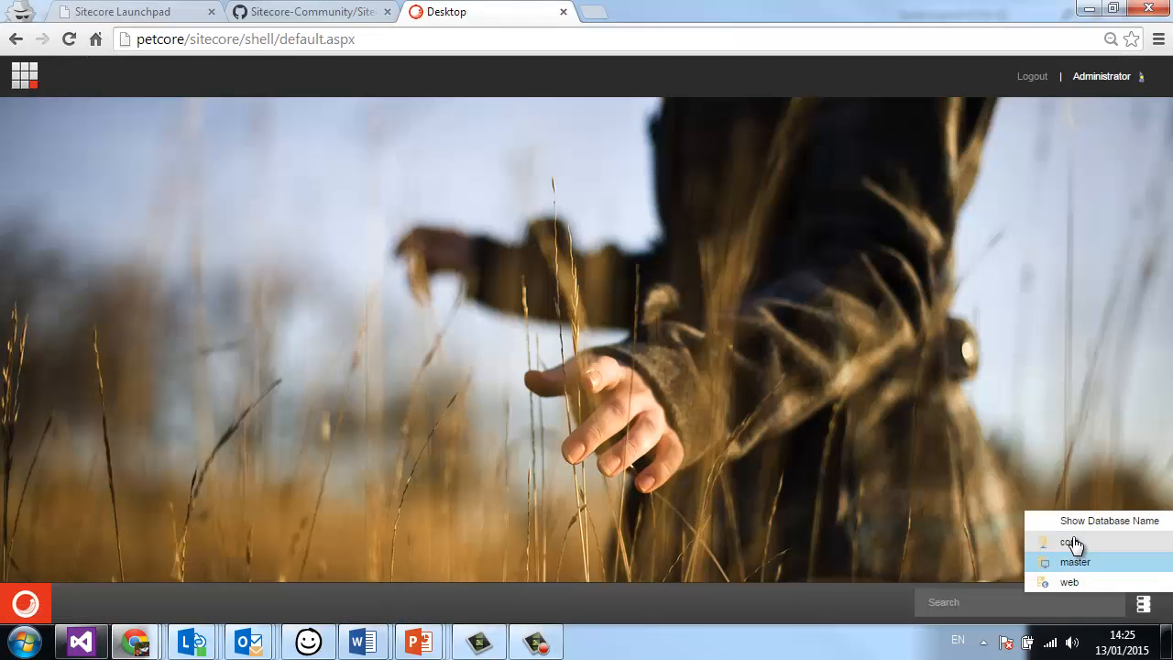
Switch the desktop to the core database and start the Access Viewer.
{"action": "left_click", "coordinate": [1070, 542]}
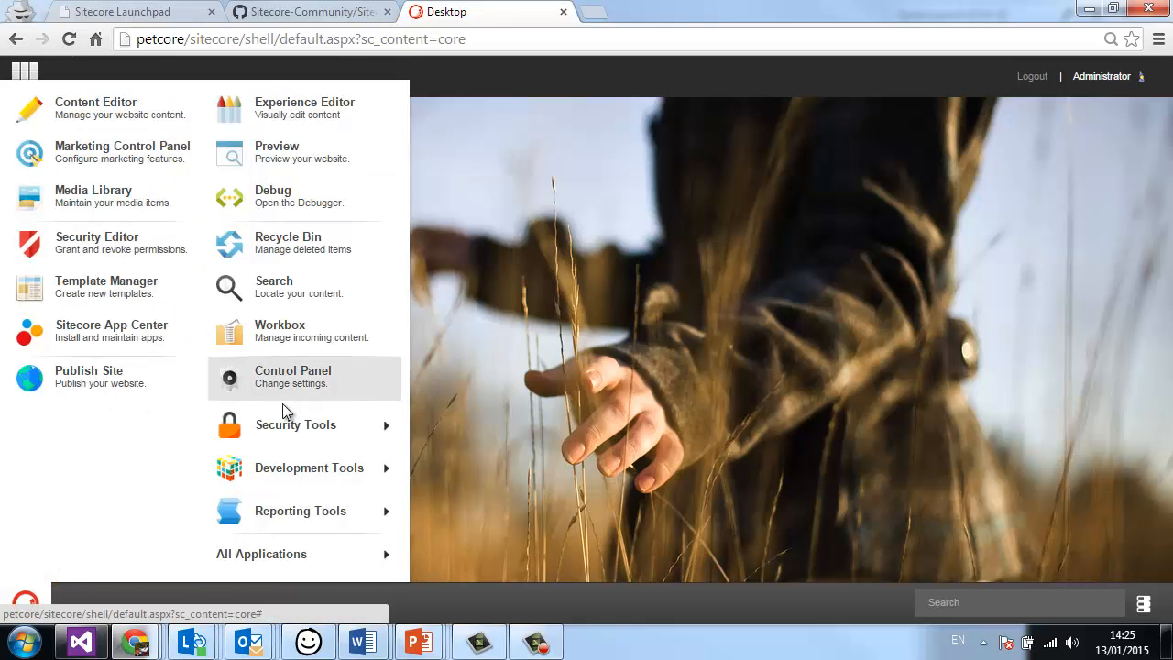
{"action": "left_click", "coordinate": [295, 425]}
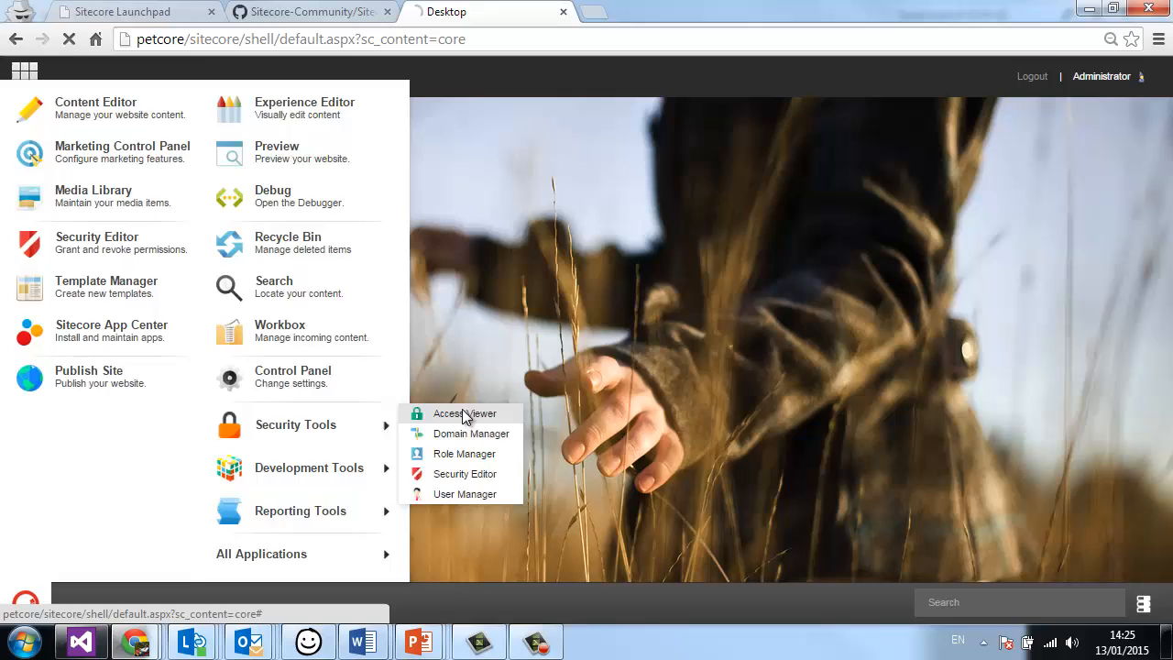
{"action": "left_click", "coordinate": [464, 414]}
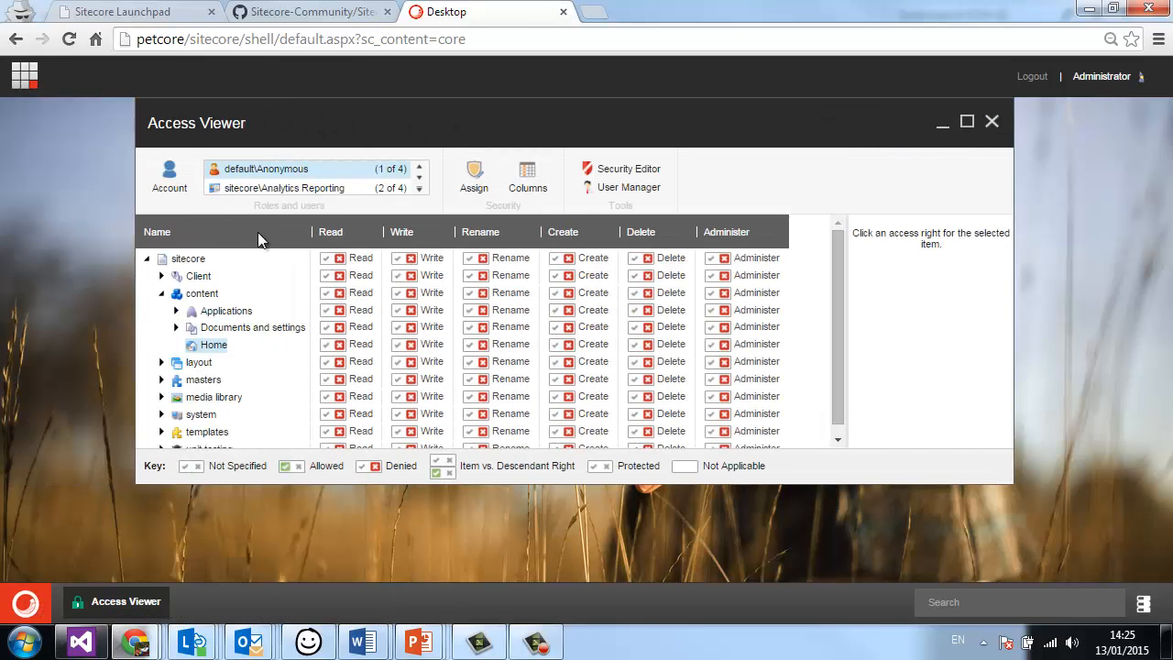
Expand Client > Launchpad > PageSettings > Buttons down to the Marketing group.
{"action": "left_click", "coordinate": [161, 275]}
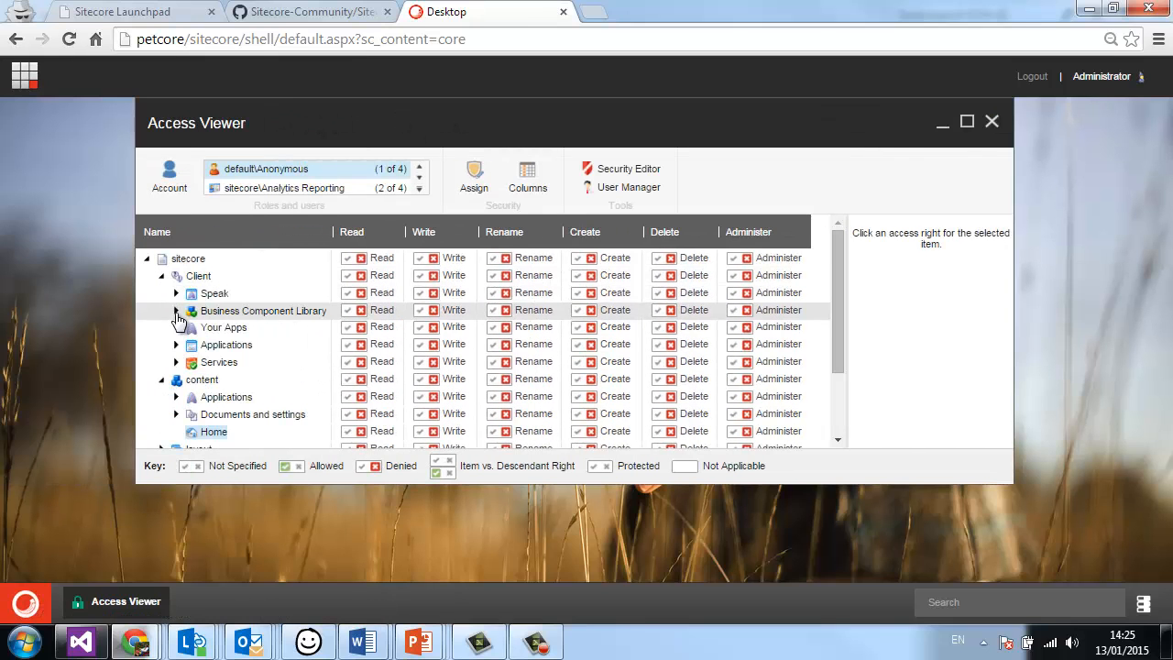
{"action": "scroll", "scroll_direction": "down", "scroll_amount": 3}
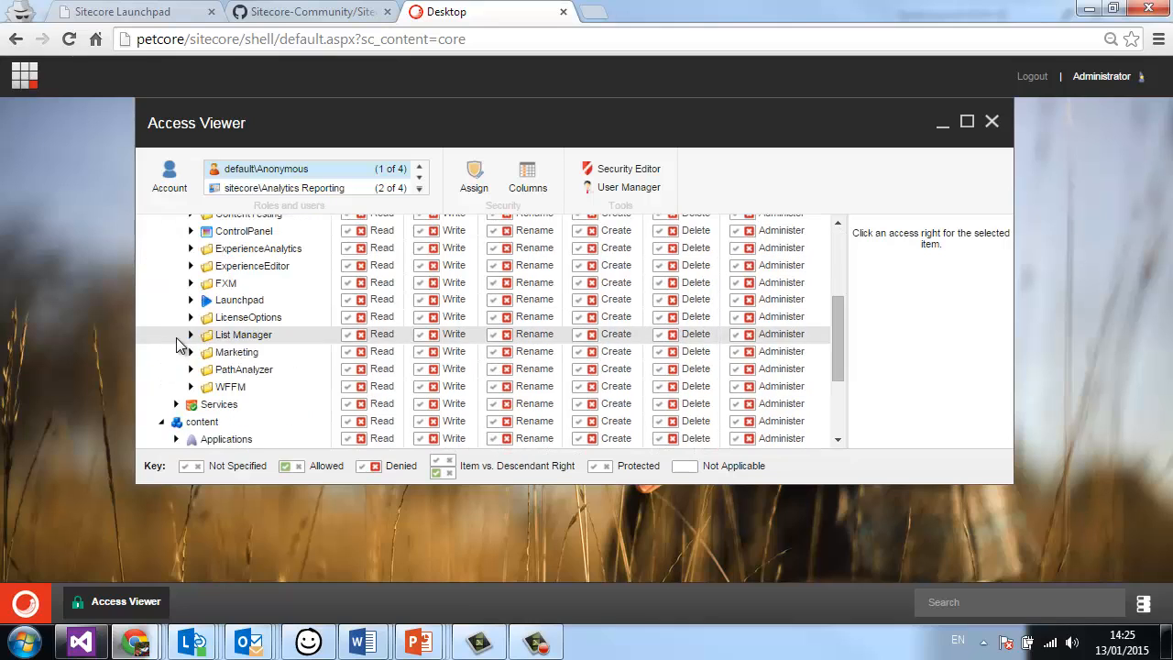
{"action": "left_click", "coordinate": [191, 300]}
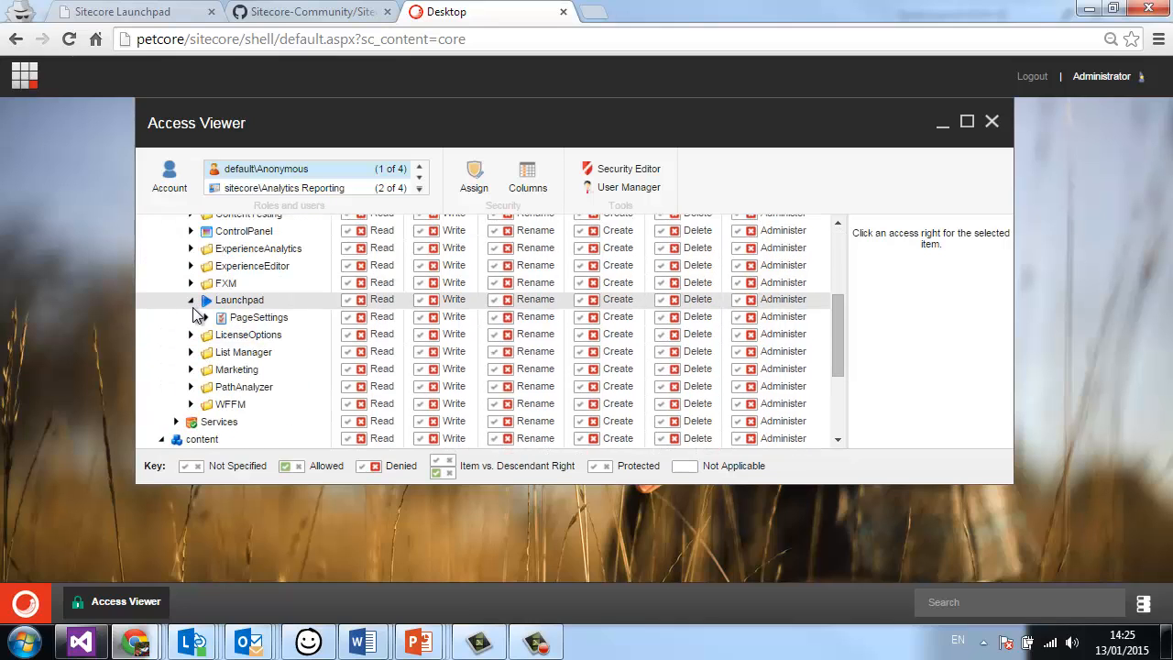
{"action": "left_click", "coordinate": [205, 317]}
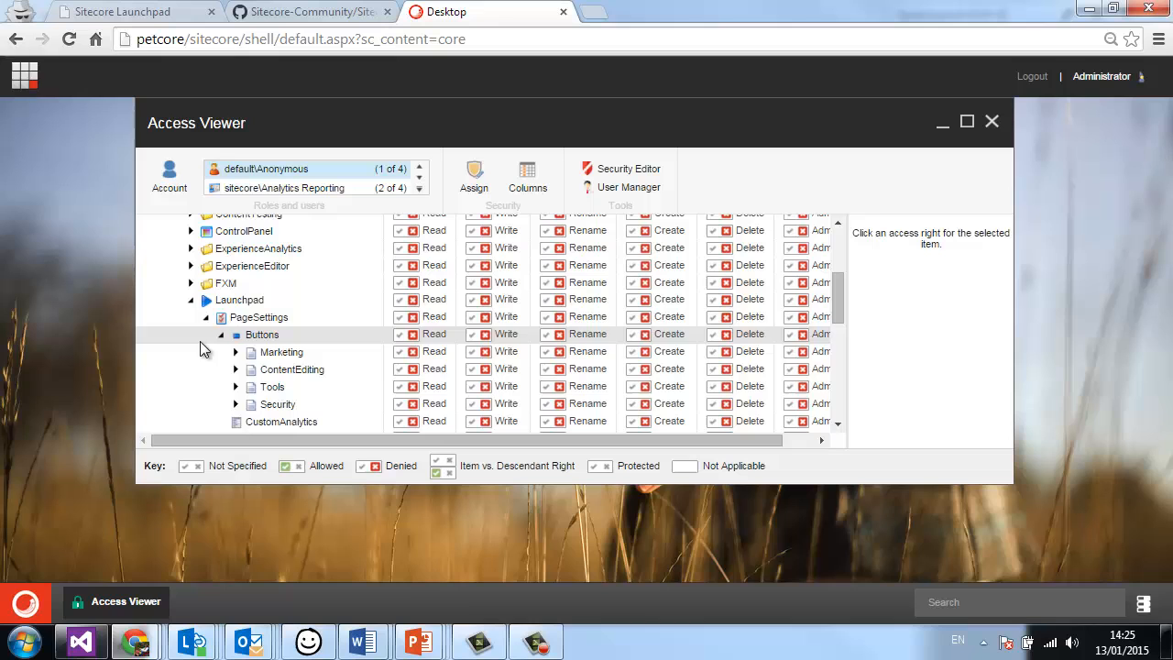
{"action": "mouse_move", "coordinate": [289, 192]}
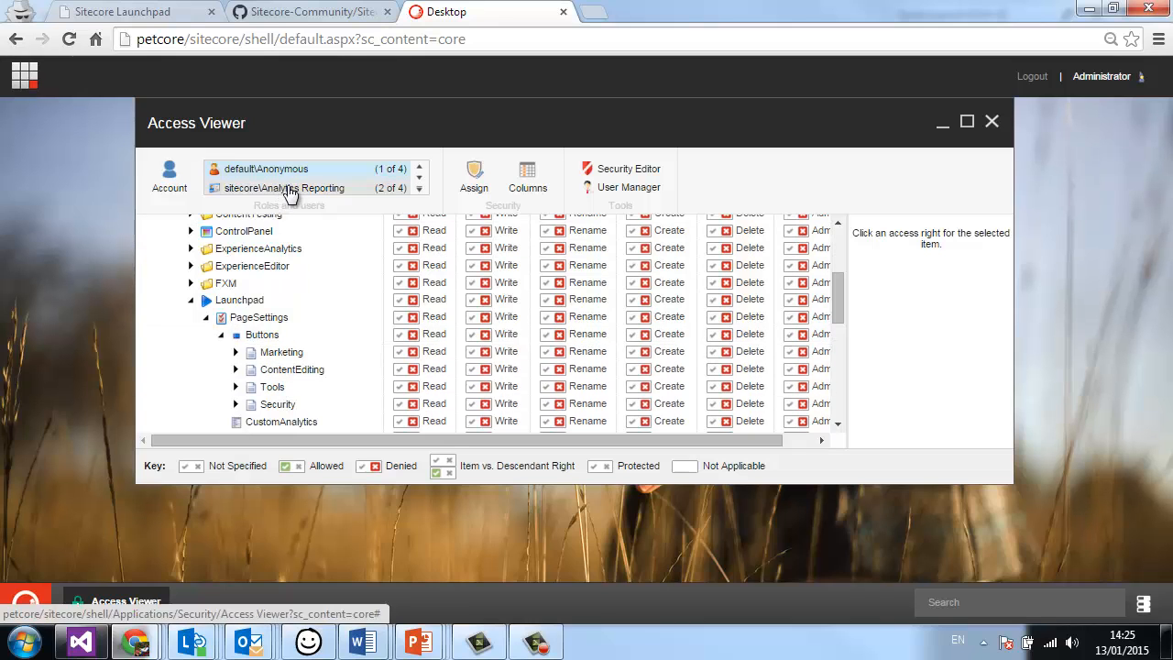
{"action": "left_click", "coordinate": [234, 352]}
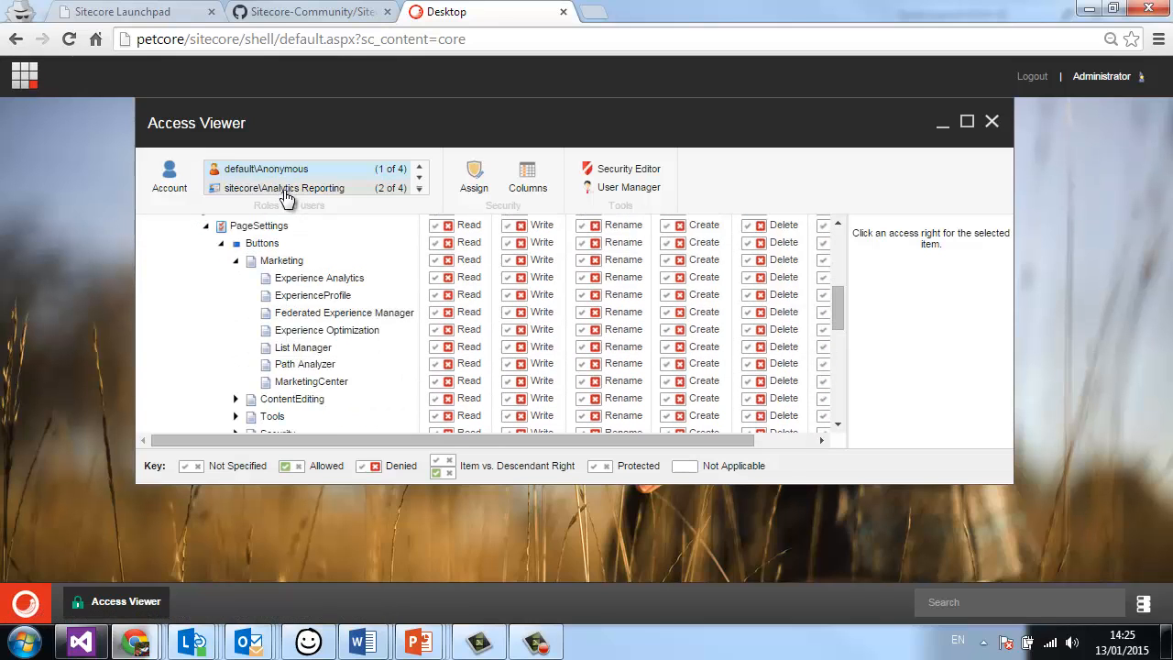
View Marketing button rights for the Analytics Reporting role, then close Access Viewer.
{"action": "left_click", "coordinate": [284, 187]}
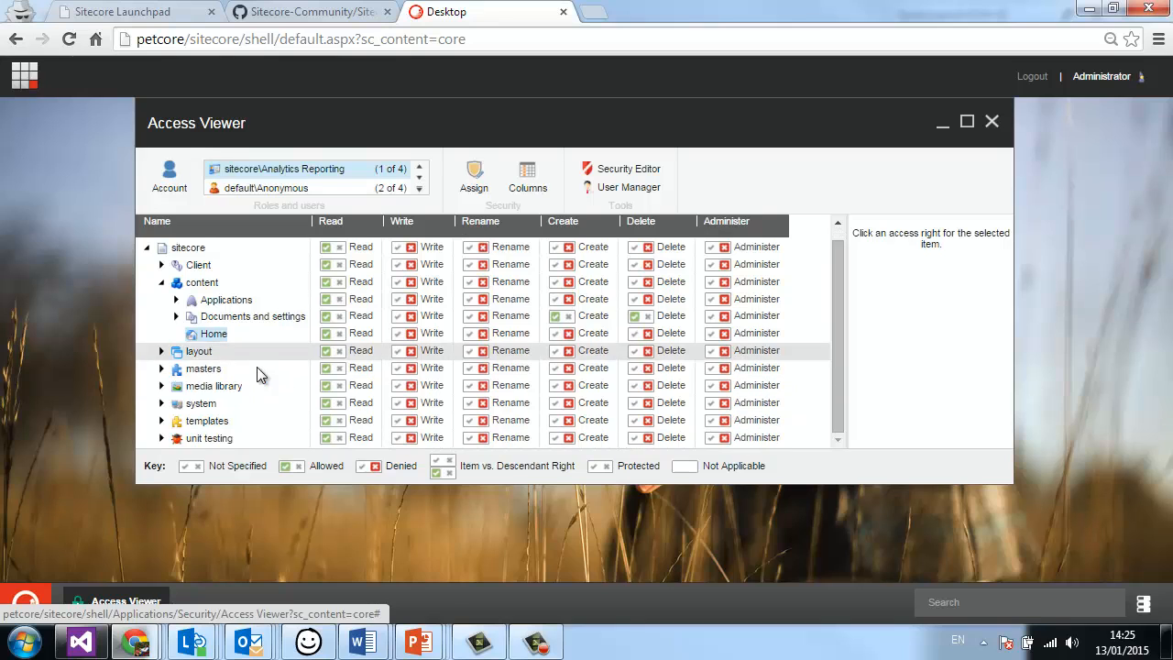
{"action": "left_click", "coordinate": [161, 264]}
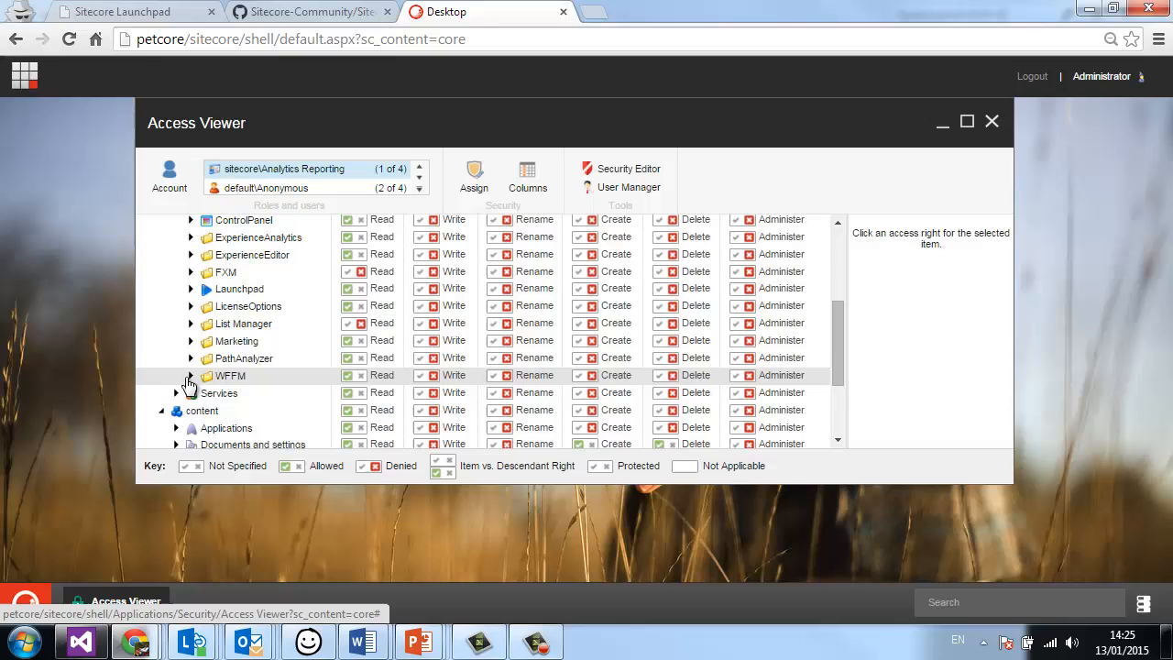
{"action": "left_click", "coordinate": [191, 289]}
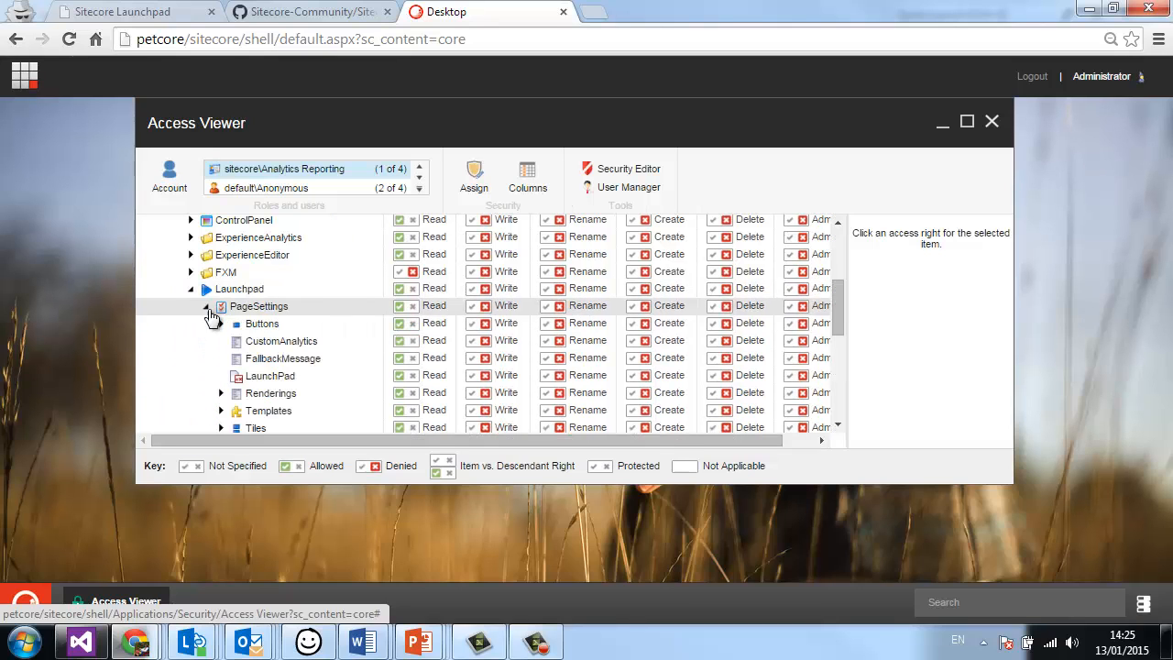
{"action": "left_click", "coordinate": [220, 322]}
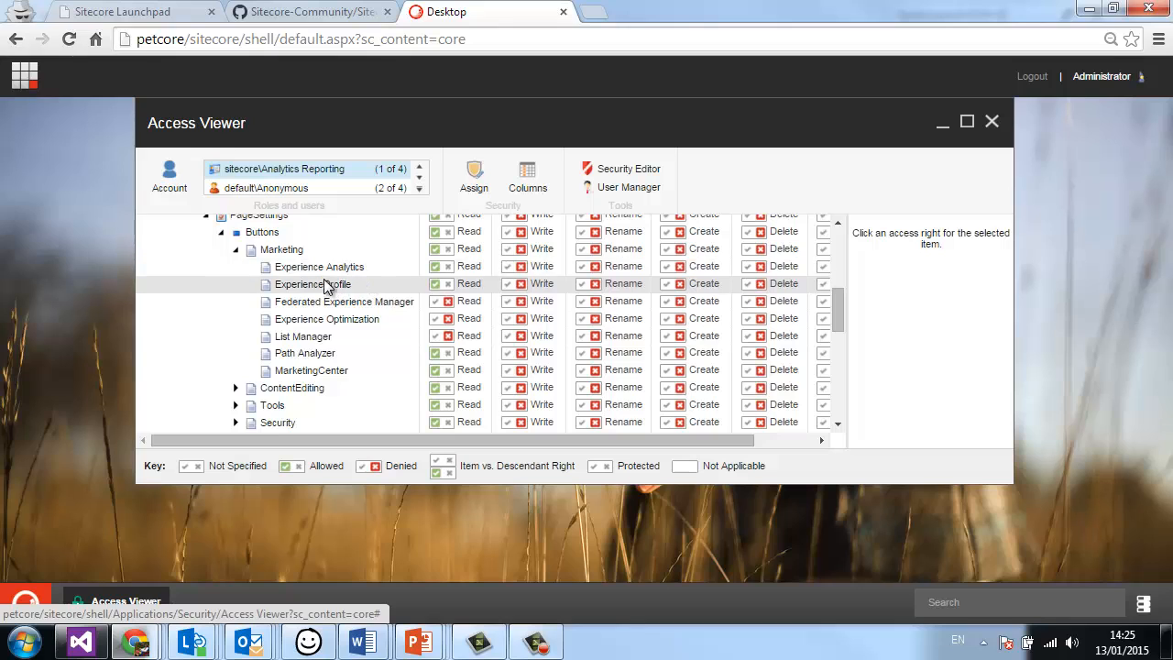
{"action": "mouse_move", "coordinate": [312, 282]}
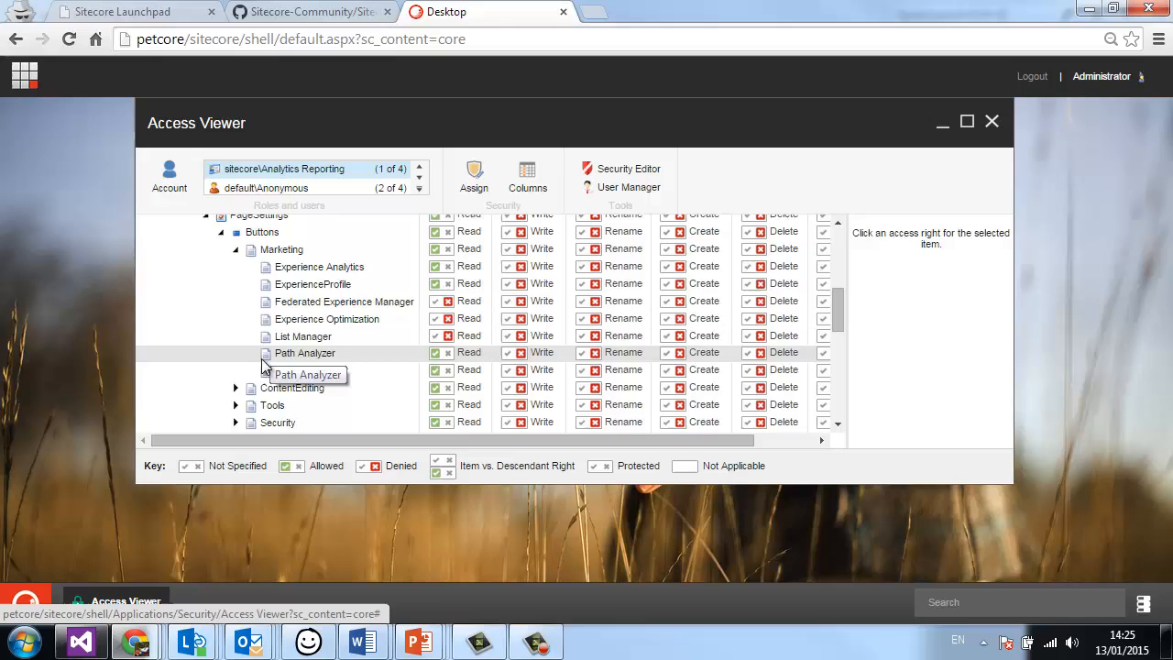
{"action": "left_click", "coordinate": [989, 121]}
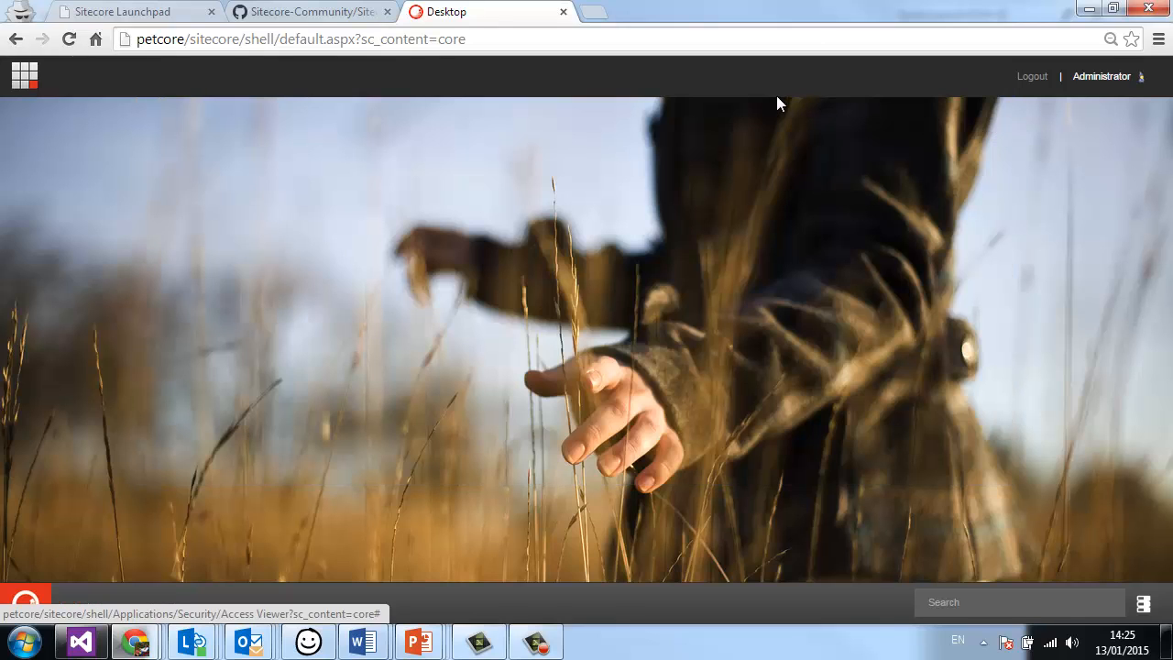
{"action": "mouse_move", "coordinate": [316, 279]}
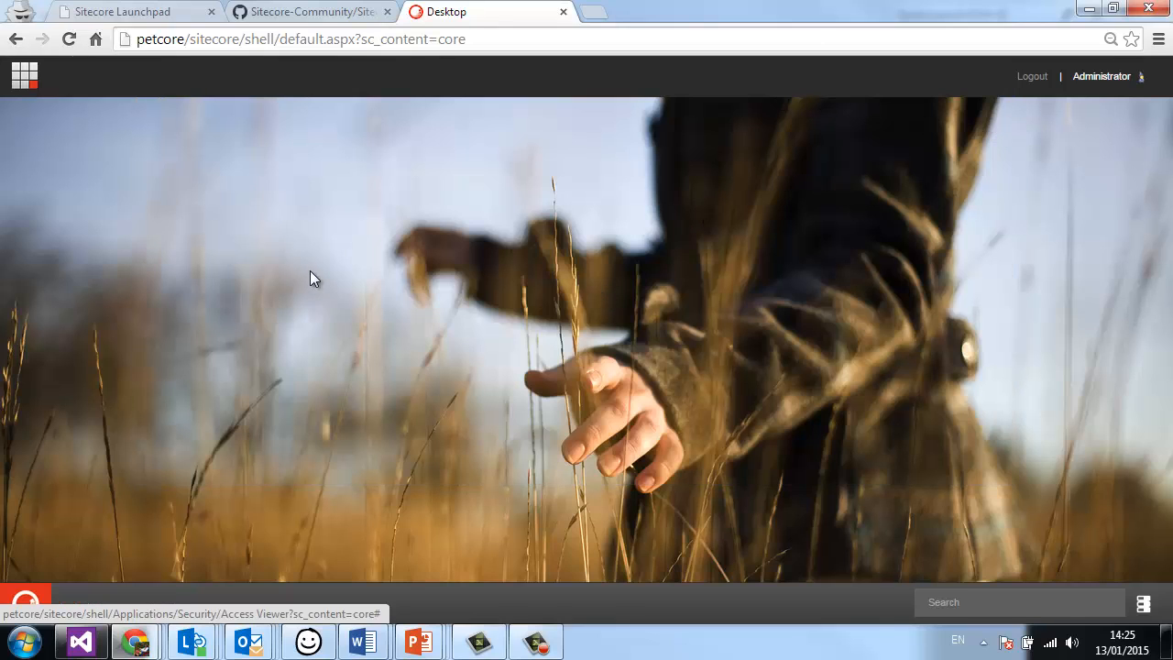
Return to Visual Studio and re-expand the Launchpad PageSettings branch.
{"action": "left_click", "coordinate": [80, 641]}
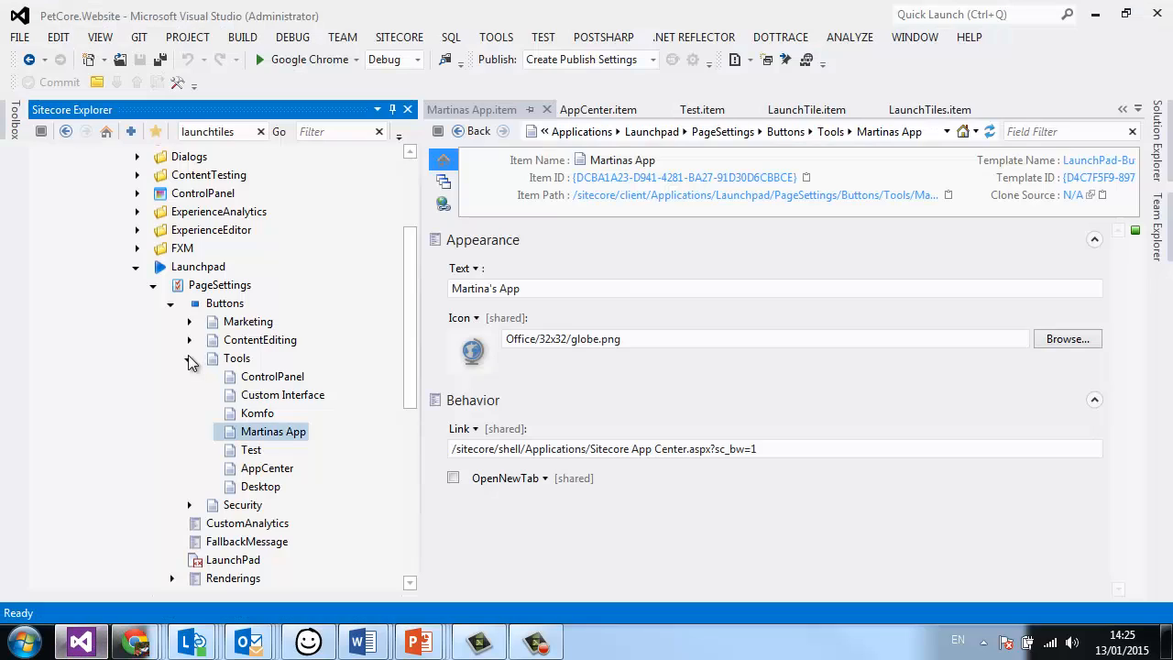
{"action": "left_click", "coordinate": [191, 357]}
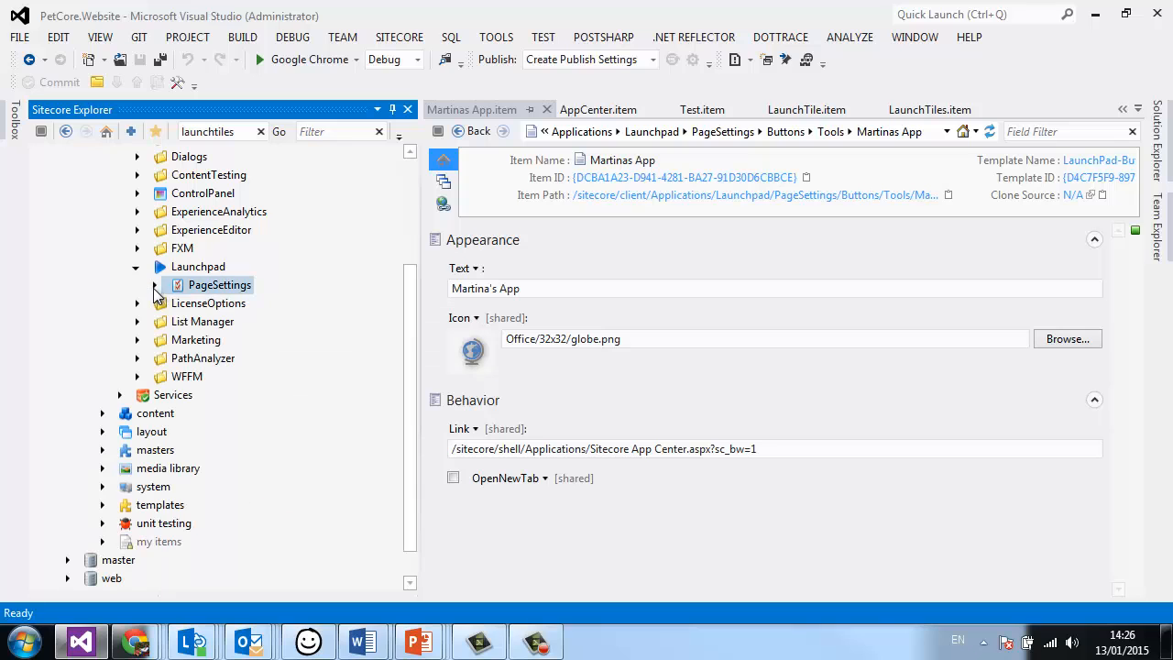
{"action": "scroll", "scroll_direction": "up", "scroll_amount": 3}
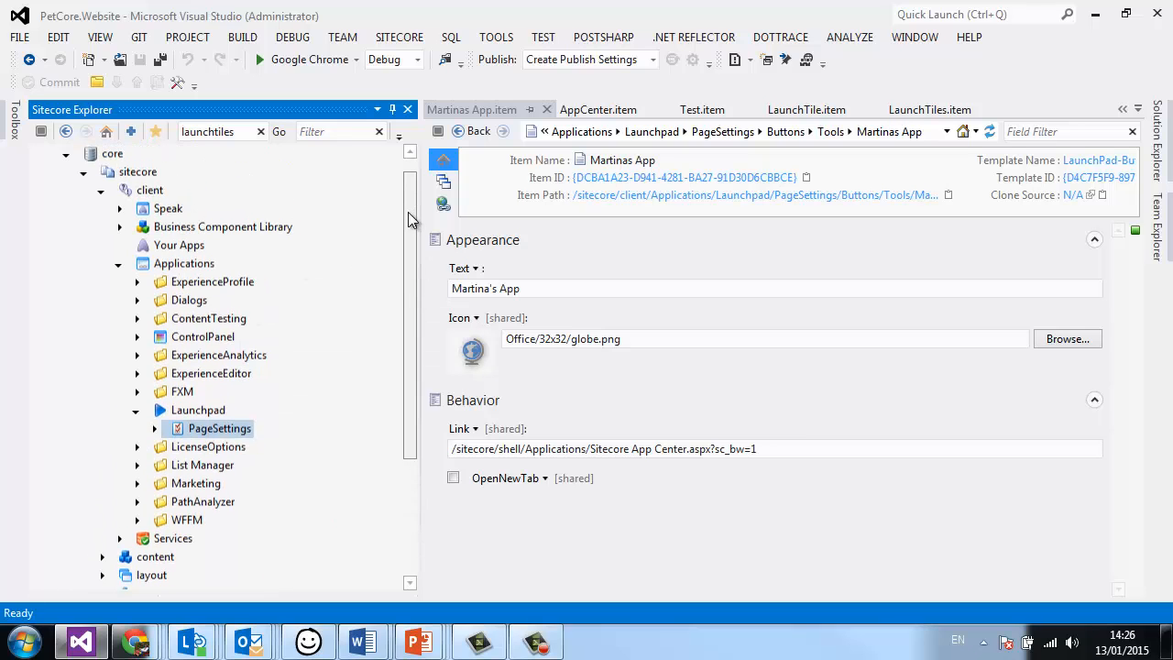
{"action": "left_click", "coordinate": [154, 429]}
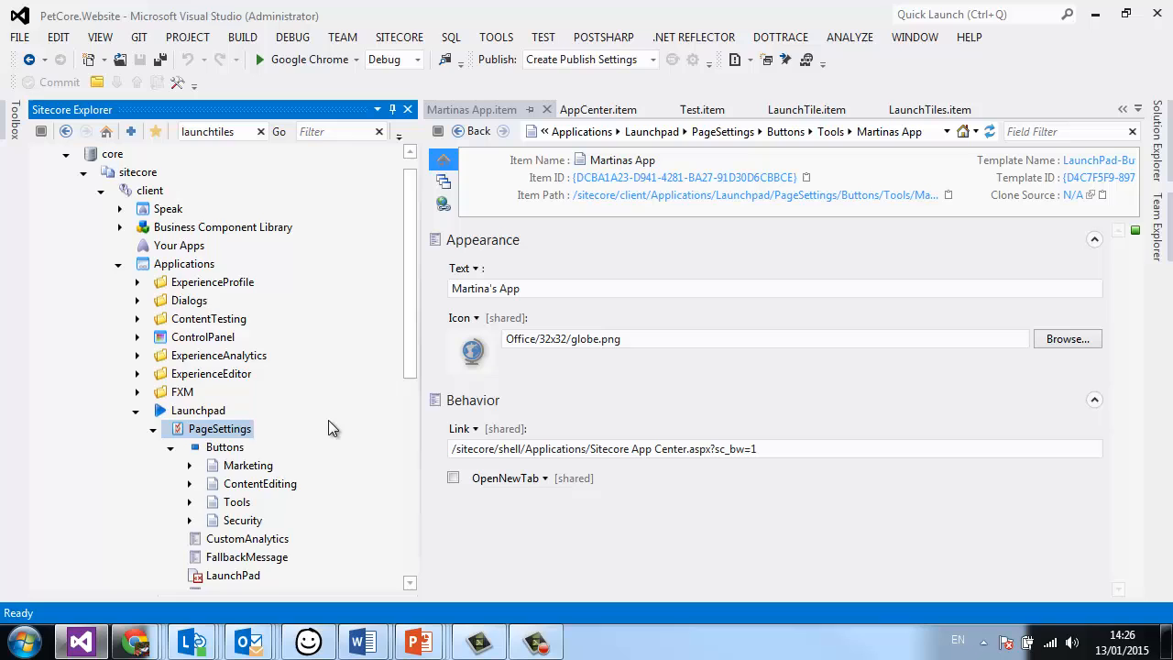
Select the LaunchBar rendering under Renderings, opening Launchpad.layout.
{"action": "scroll", "scroll_direction": "down", "scroll_amount": 3}
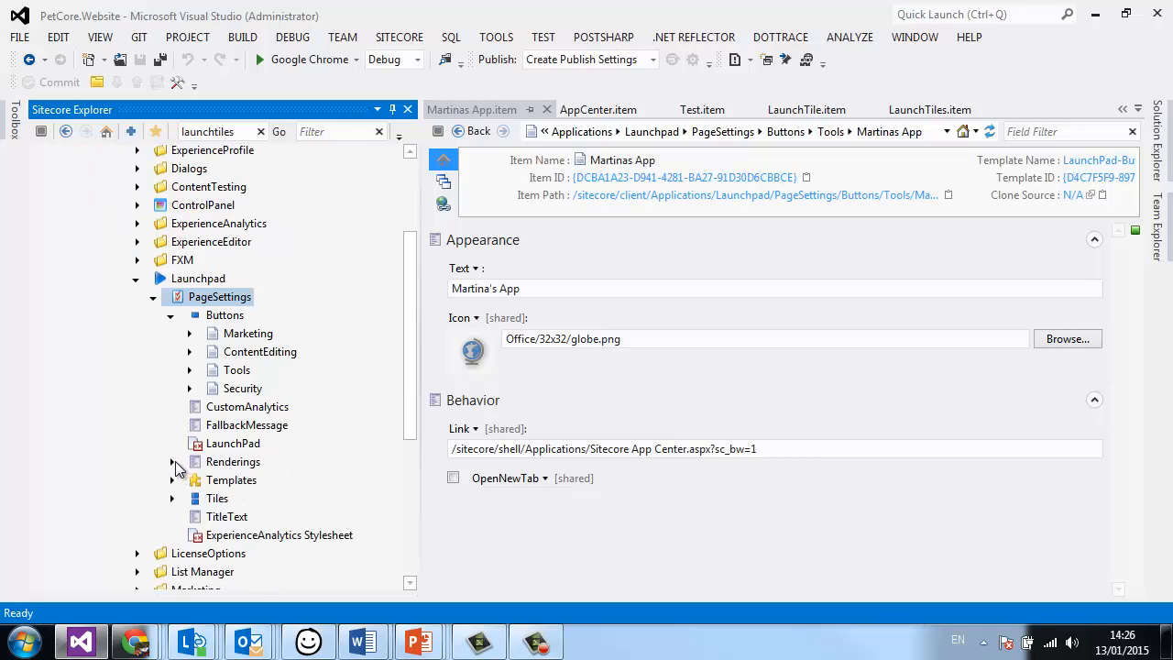
{"action": "left_click", "coordinate": [172, 462]}
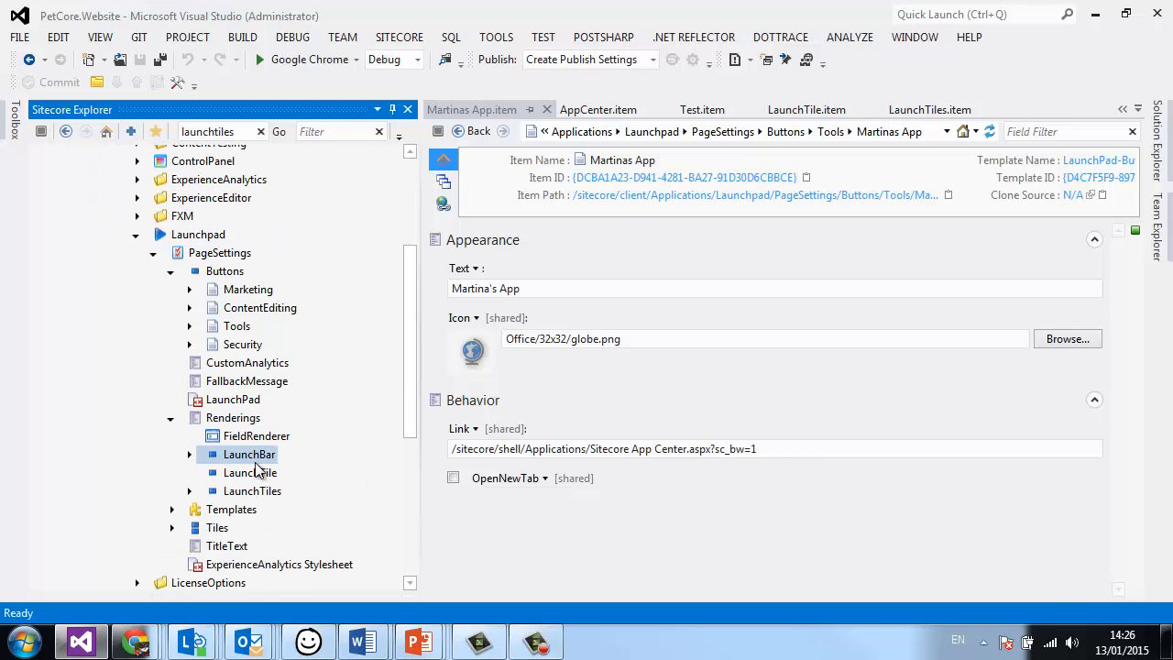
{"action": "left_click", "coordinate": [252, 491]}
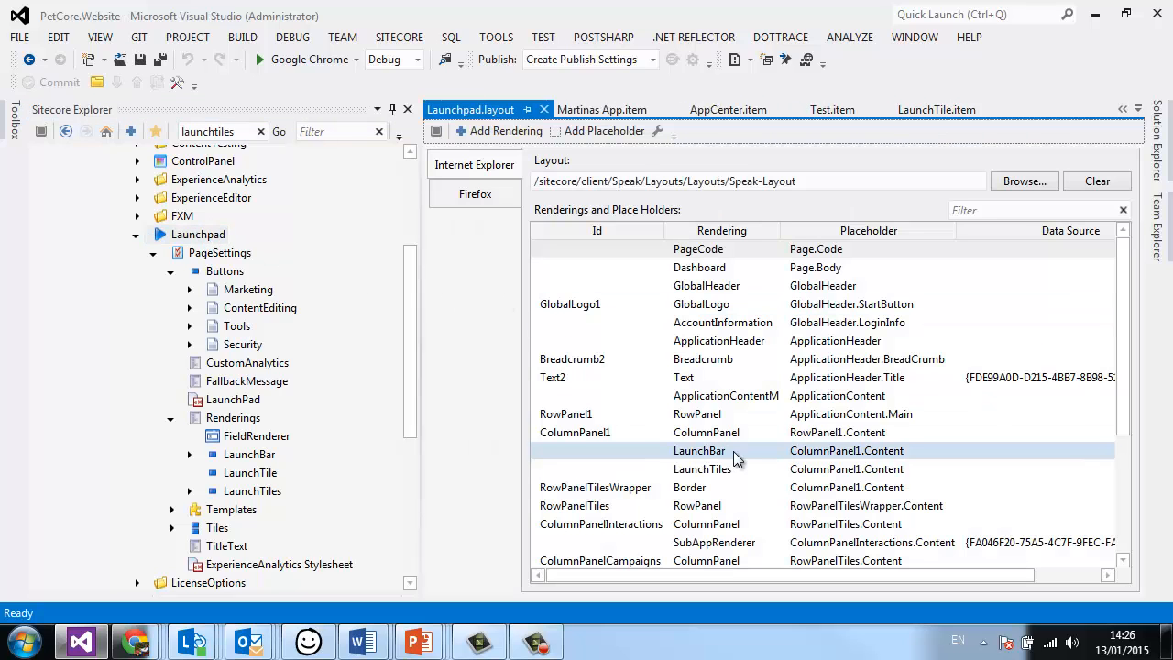
Set the LaunchBar rendering's PlaceholderKey to 'test' in place of ColumnPanel1.Content.
{"action": "left_click", "coordinate": [700, 469]}
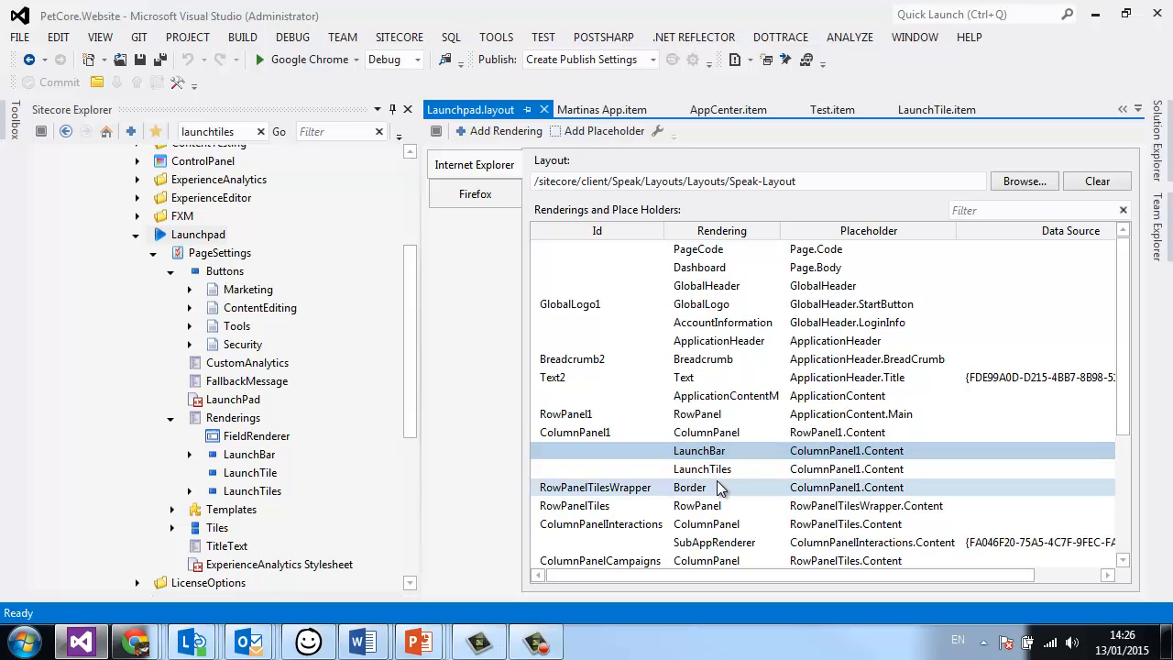
{"action": "left_click", "coordinate": [700, 451]}
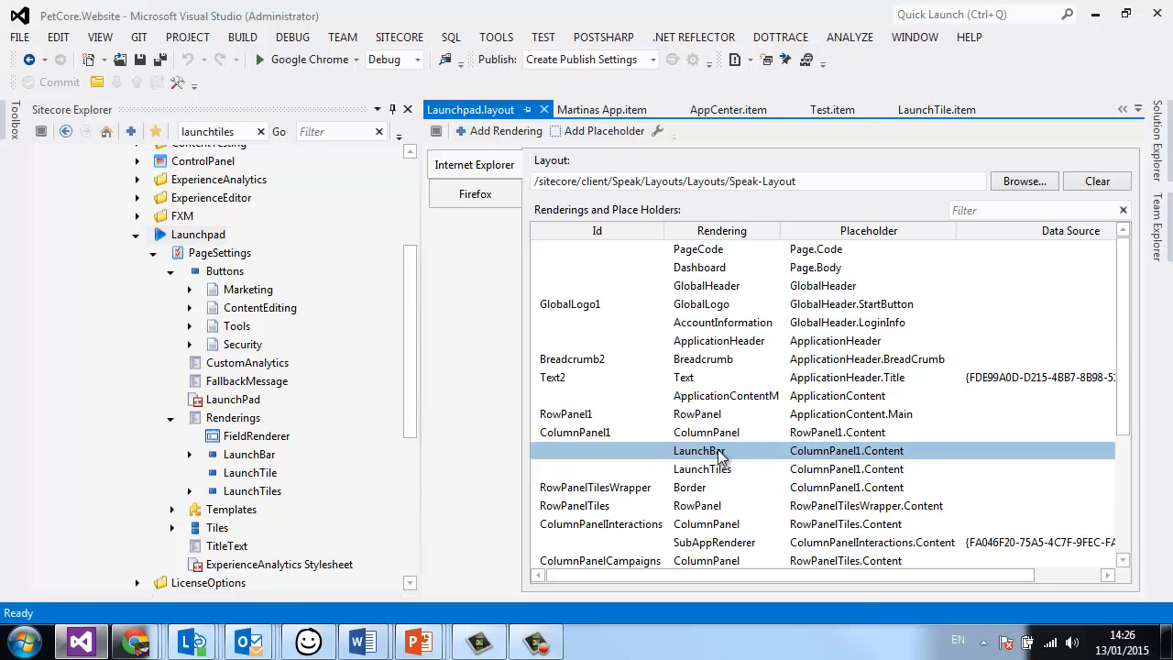
{"action": "double_click", "coordinate": [700, 450]}
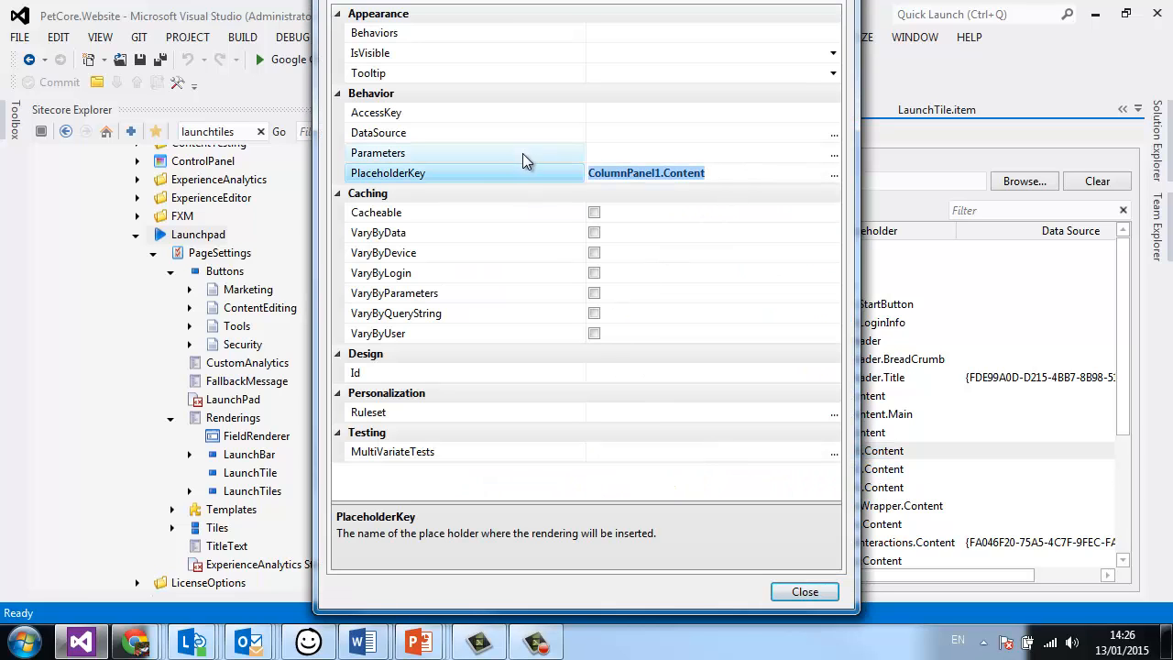
{"action": "type", "text": "test"}
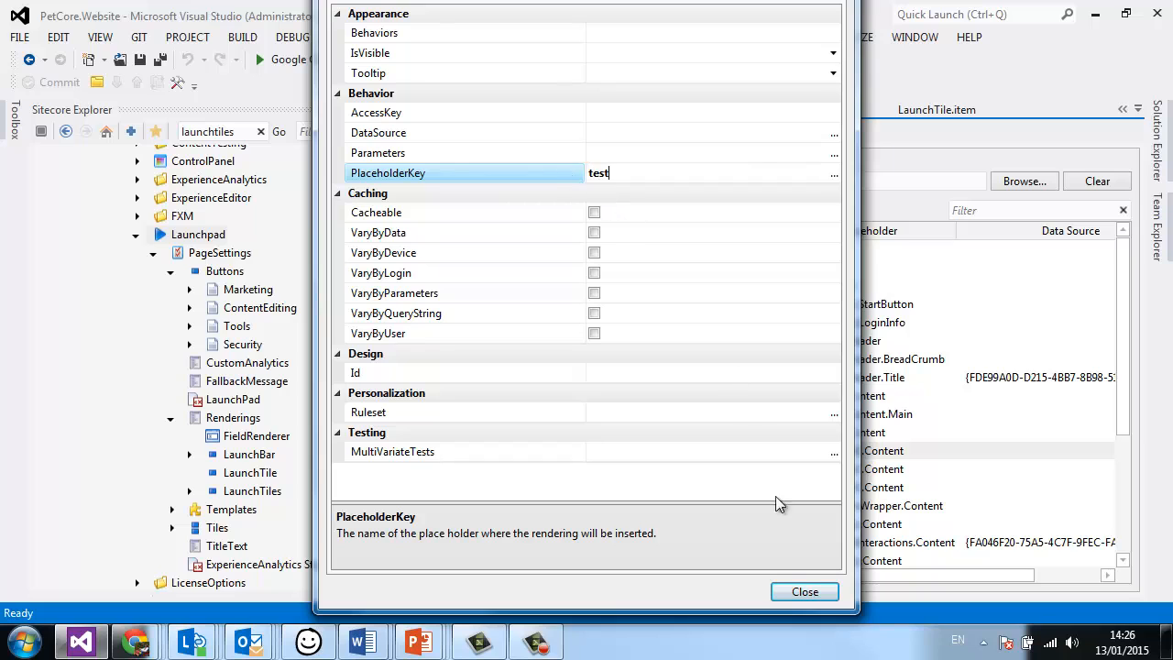
{"action": "left_click", "coordinate": [802, 590]}
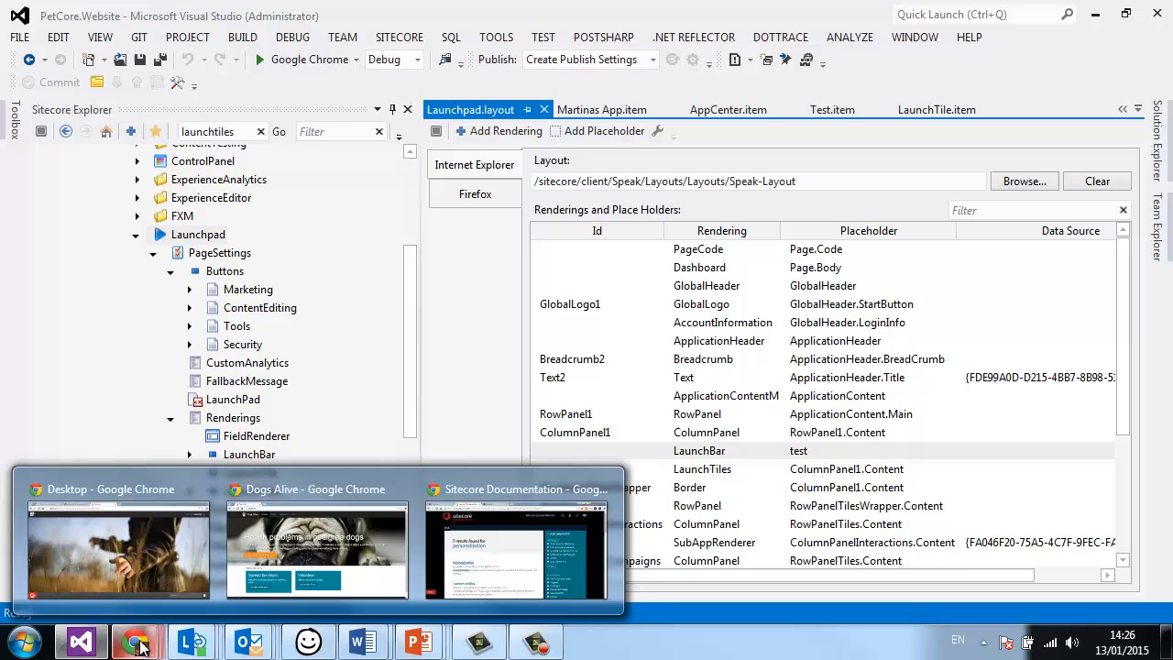
{"action": "left_click", "coordinate": [117, 550]}
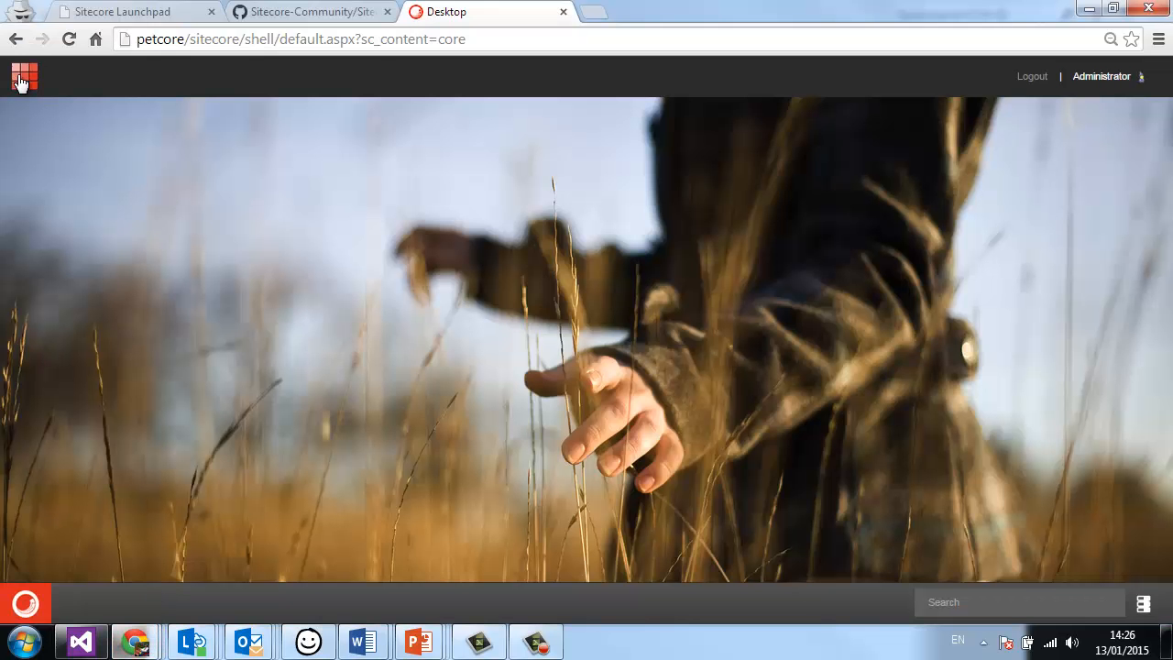
{"action": "left_click", "coordinate": [26, 77]}
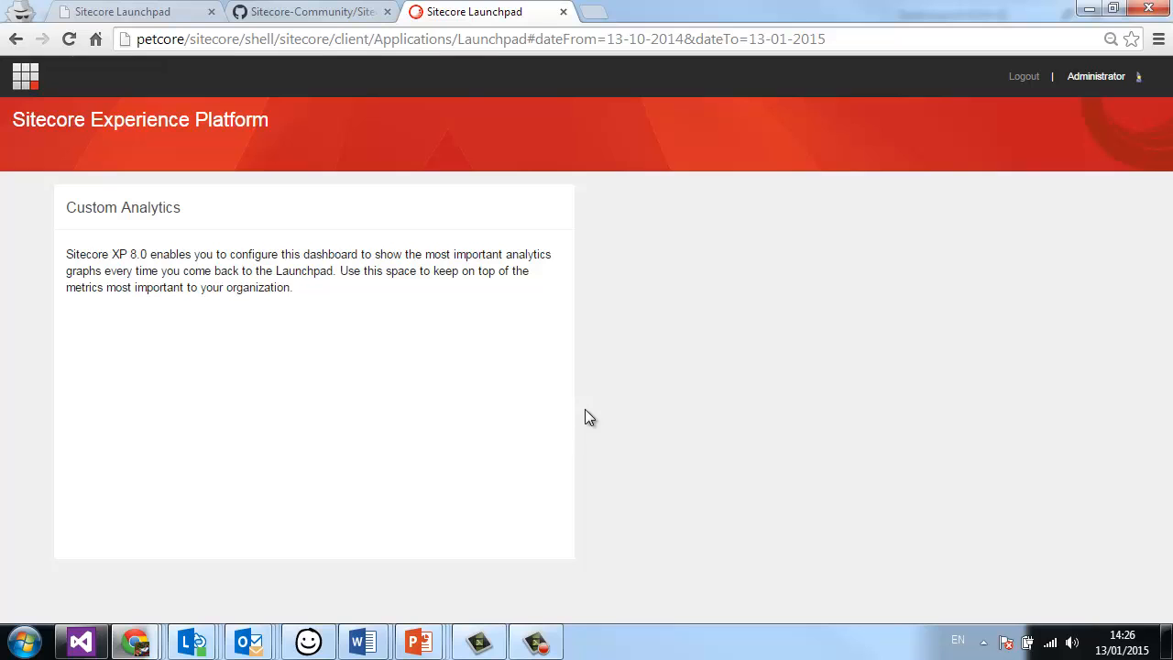
{"action": "left_click", "coordinate": [80, 641]}
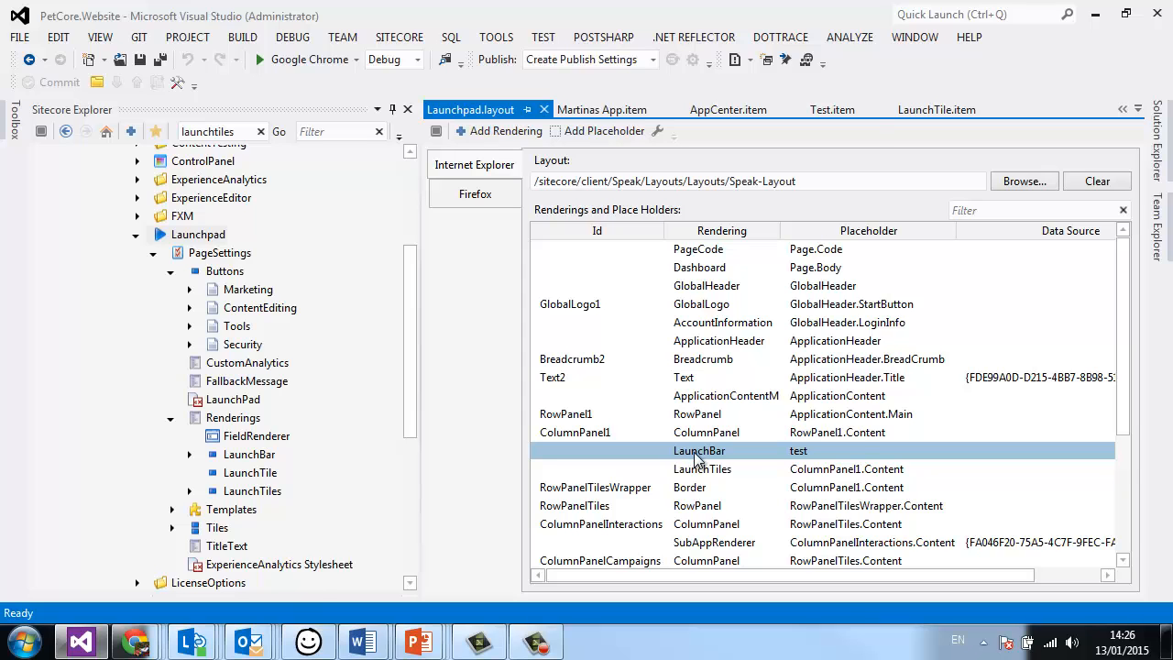
{"action": "mouse_move", "coordinate": [792, 597]}
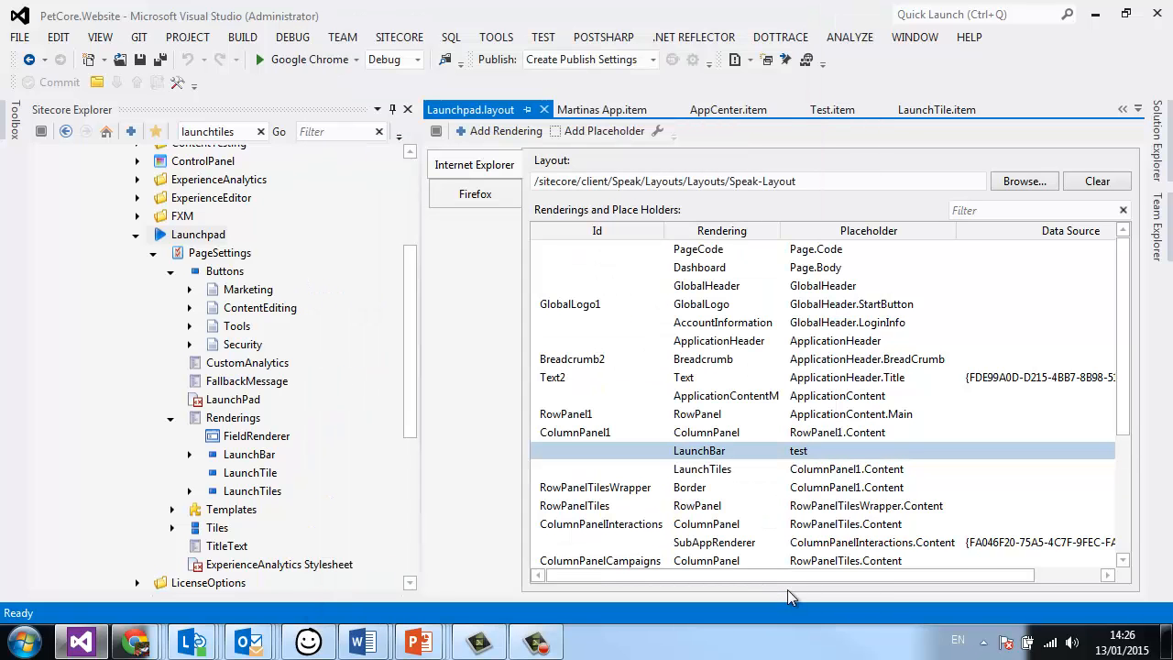